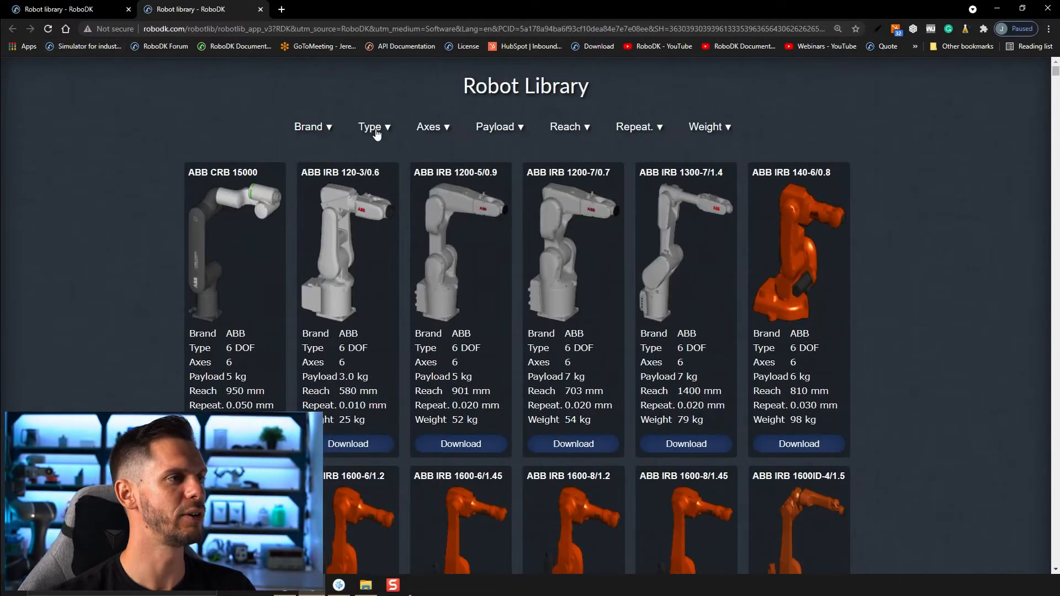
Step: Filter the robot library to Gripper type and download the RobotiQ 2F85 model
left_click(373, 127)
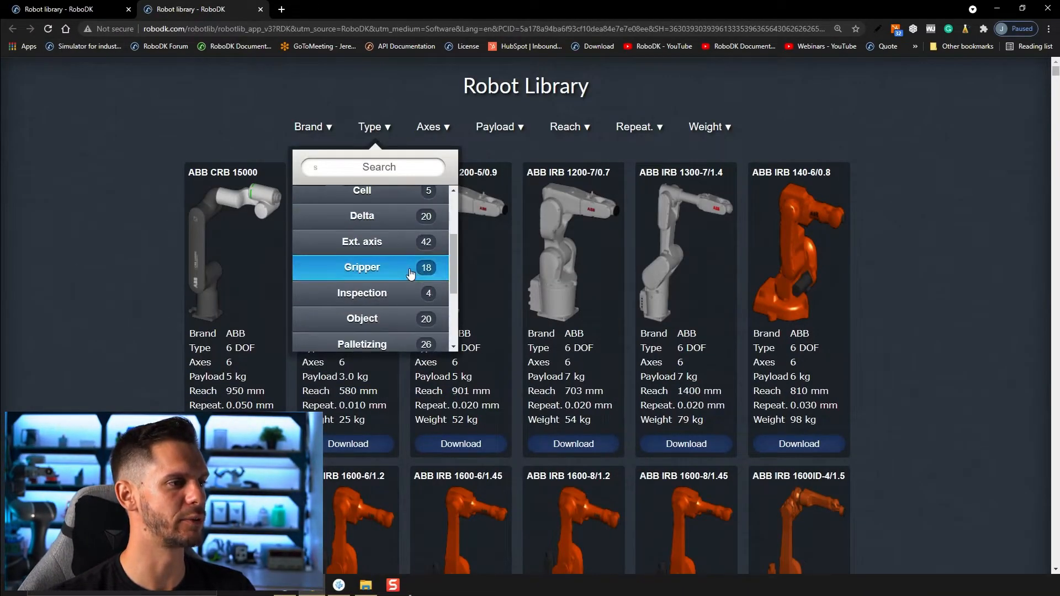
left_click(362, 267)
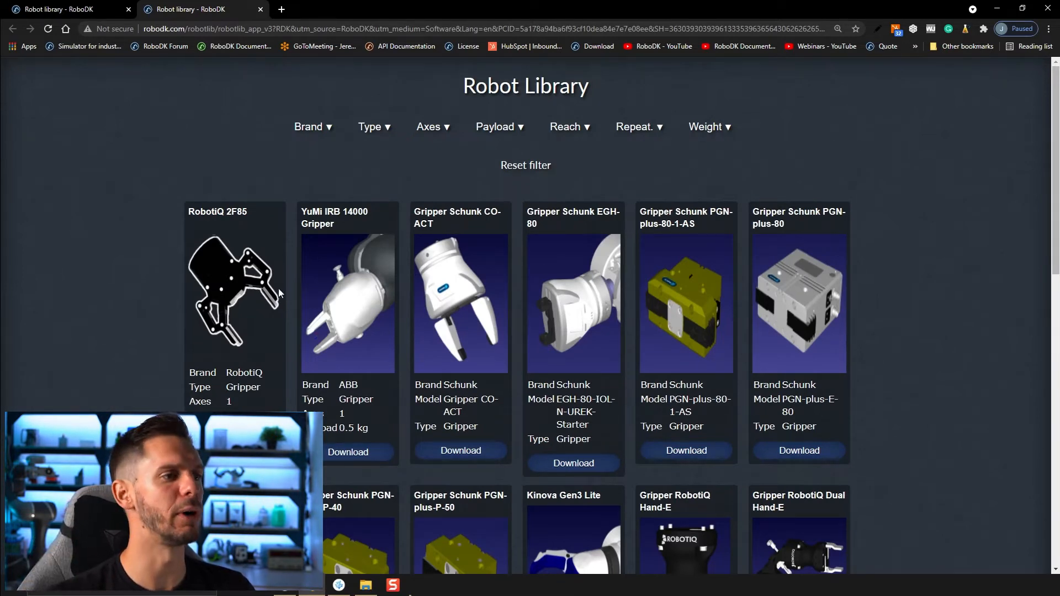
scroll("down", 3)
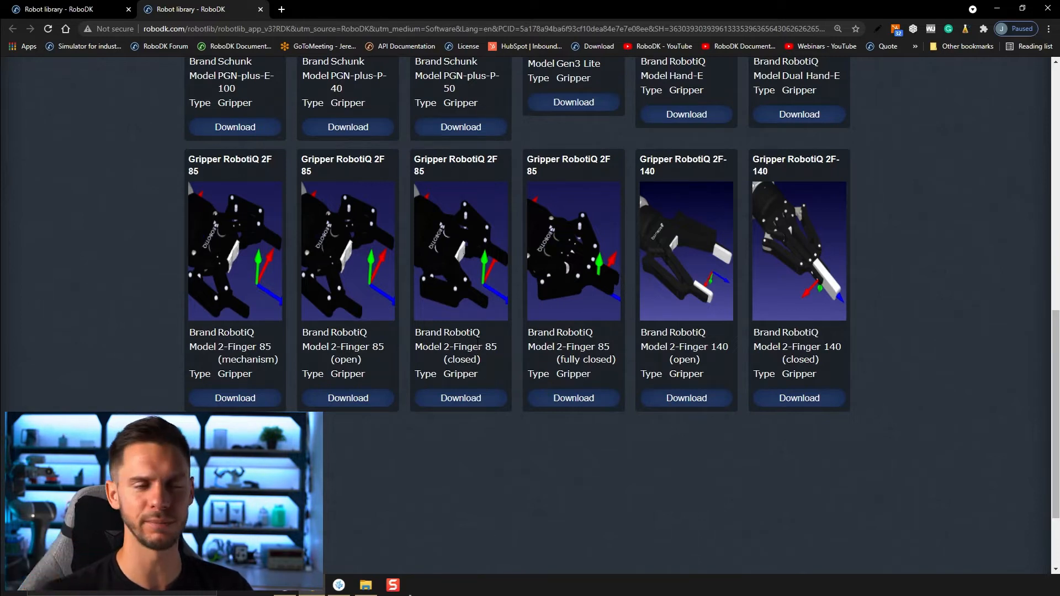
mouse_move(179, 347)
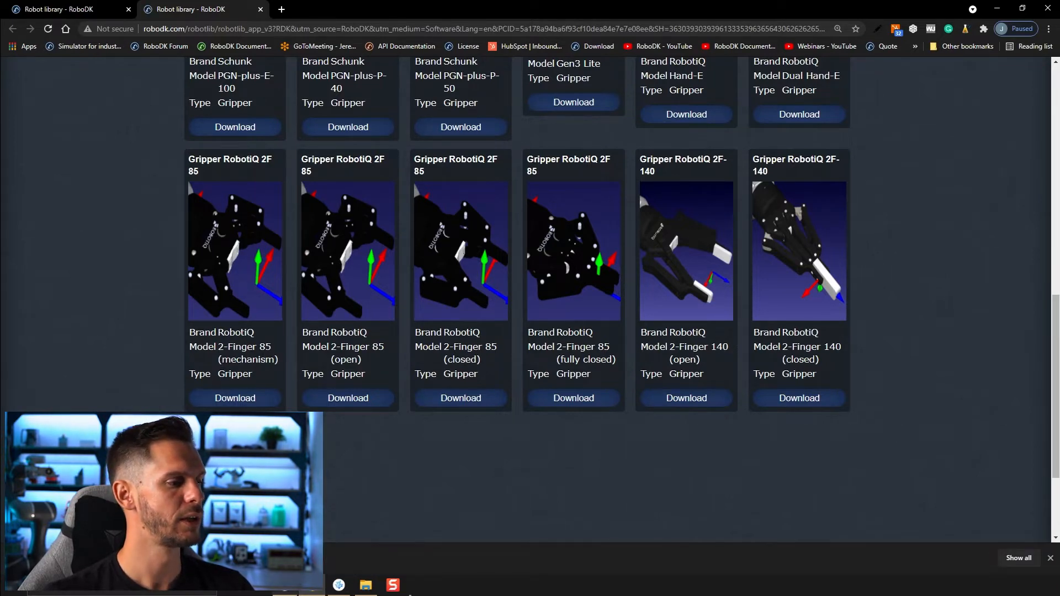
left_click(460, 397)
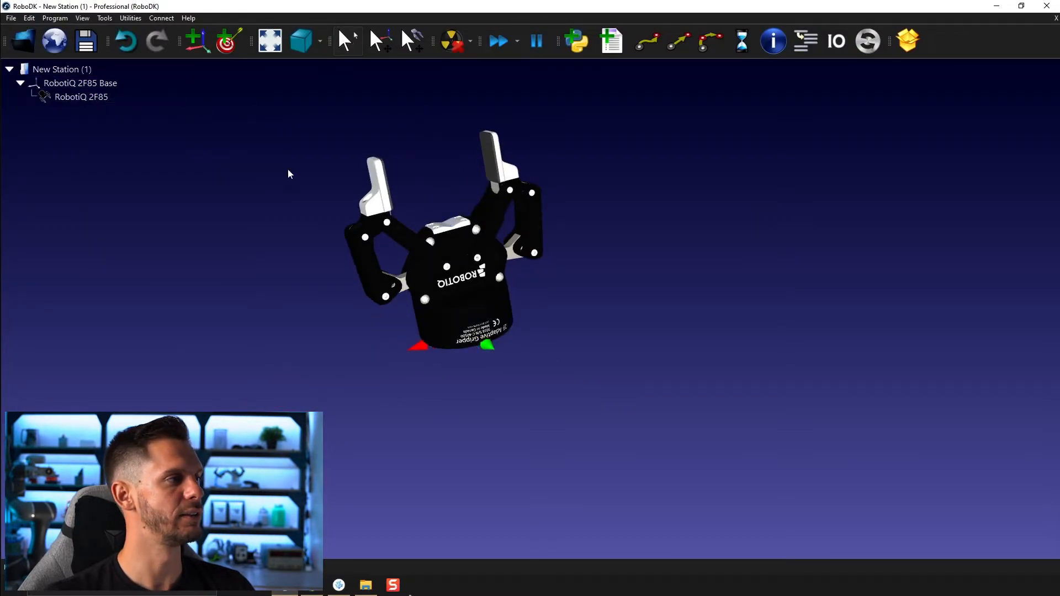
Step: Jog the RobotiQ 2F85 fingers partly closed from its joint jog panel
double_click(81, 97)
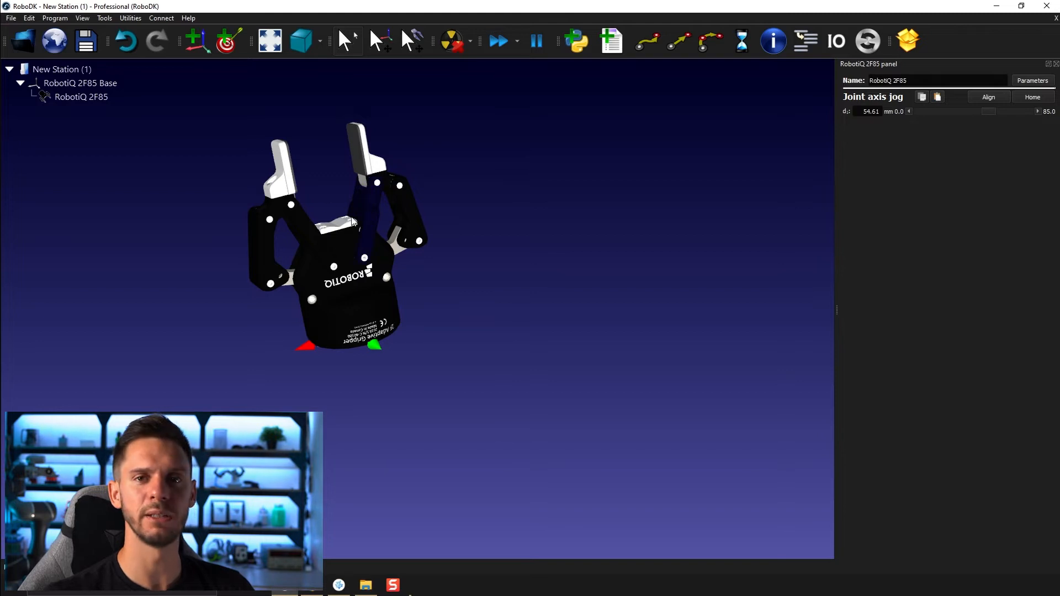
mouse_move(212, 207)
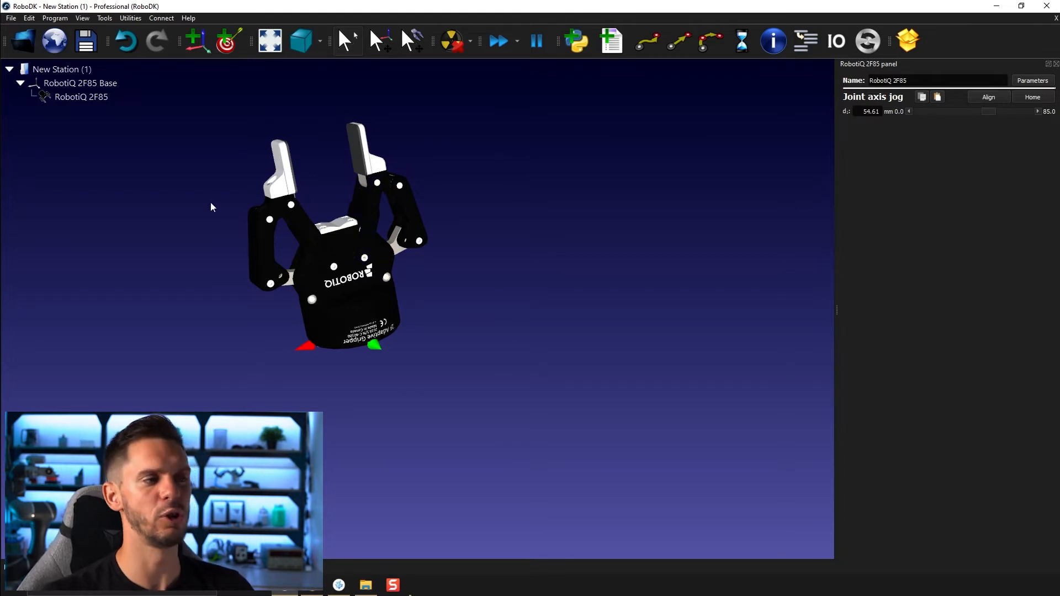
left_click_drag(211, 206, 557, 257)
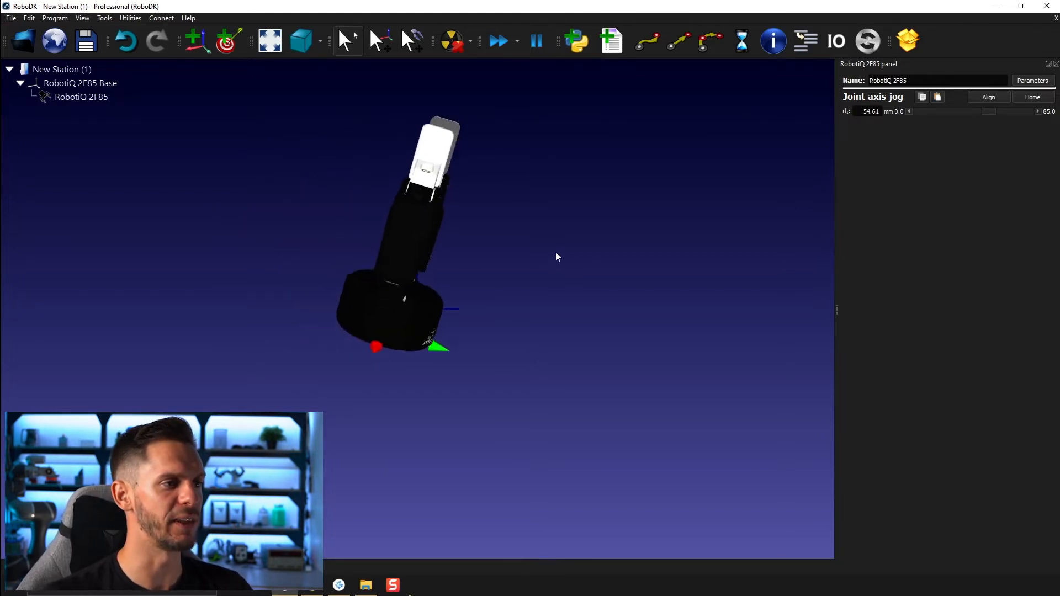
left_click_drag(556, 258, 456, 247)
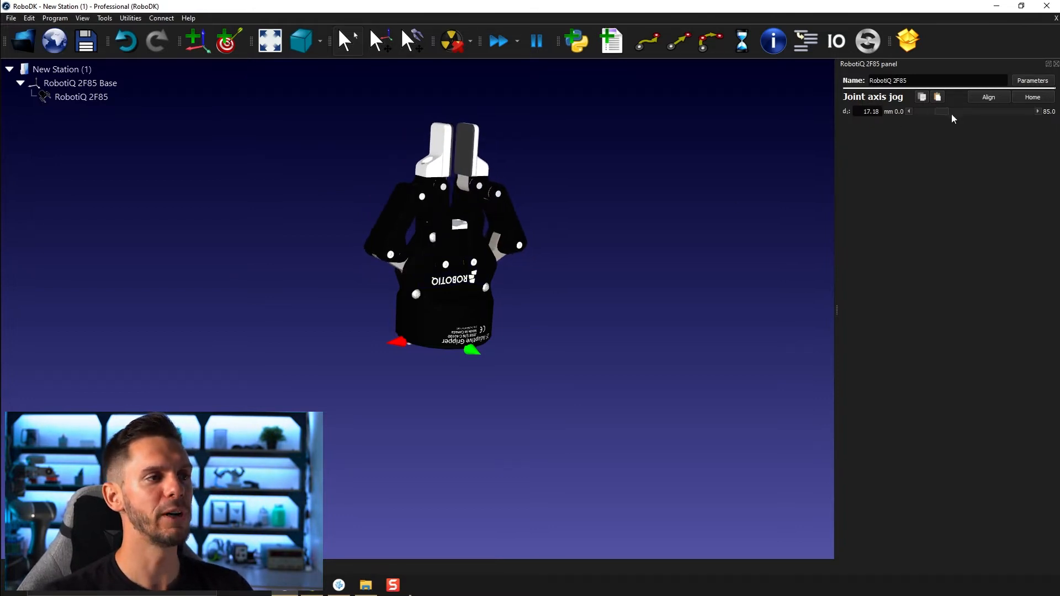
left_click_drag(939, 111, 971, 112)
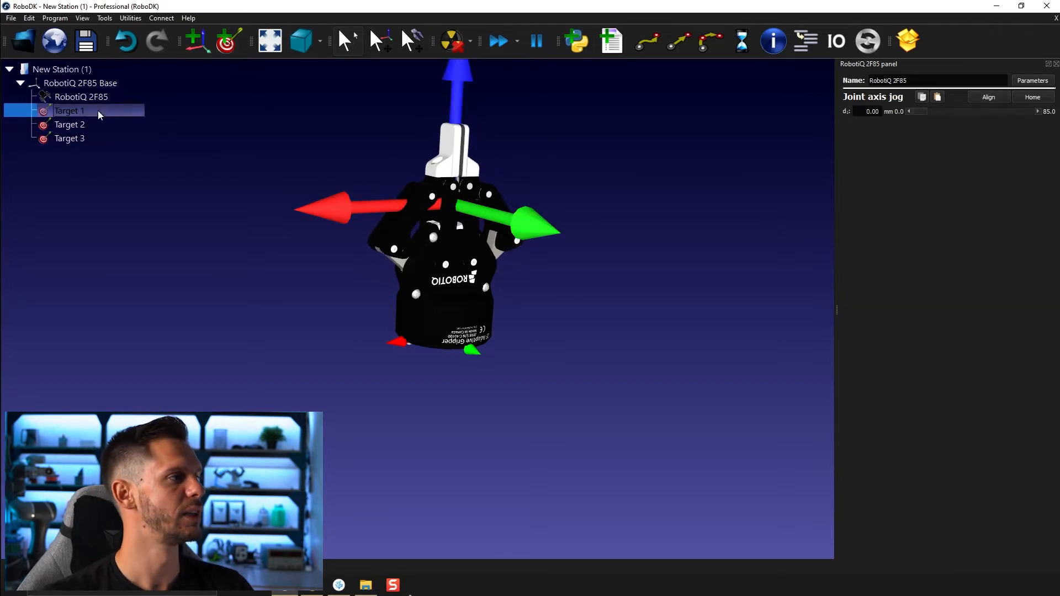
Step: Create Prog1 from the selected Target 1, 2 and 3
right_click(70, 125)
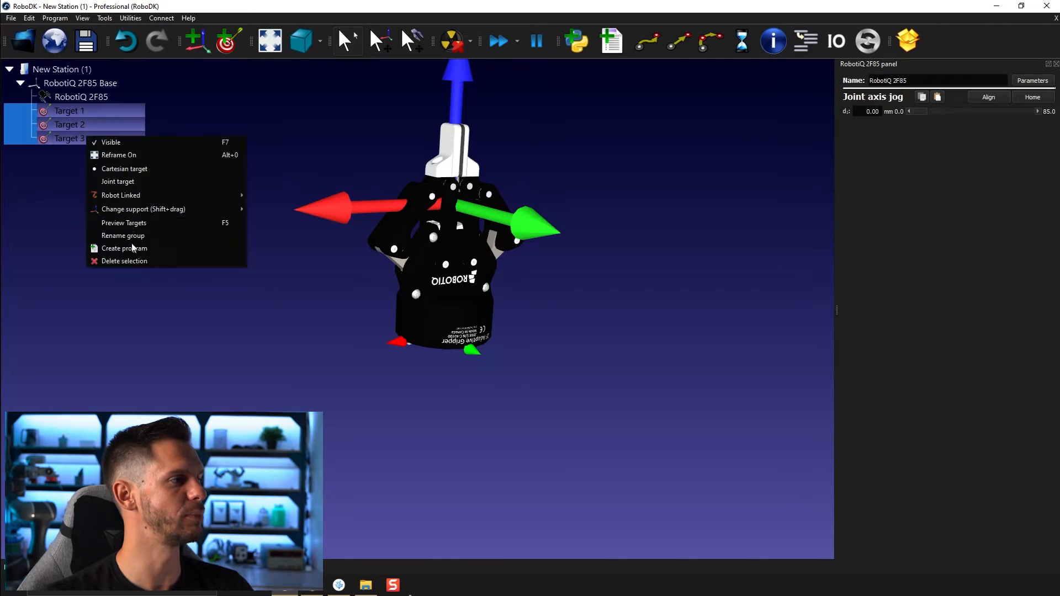
left_click(125, 249)
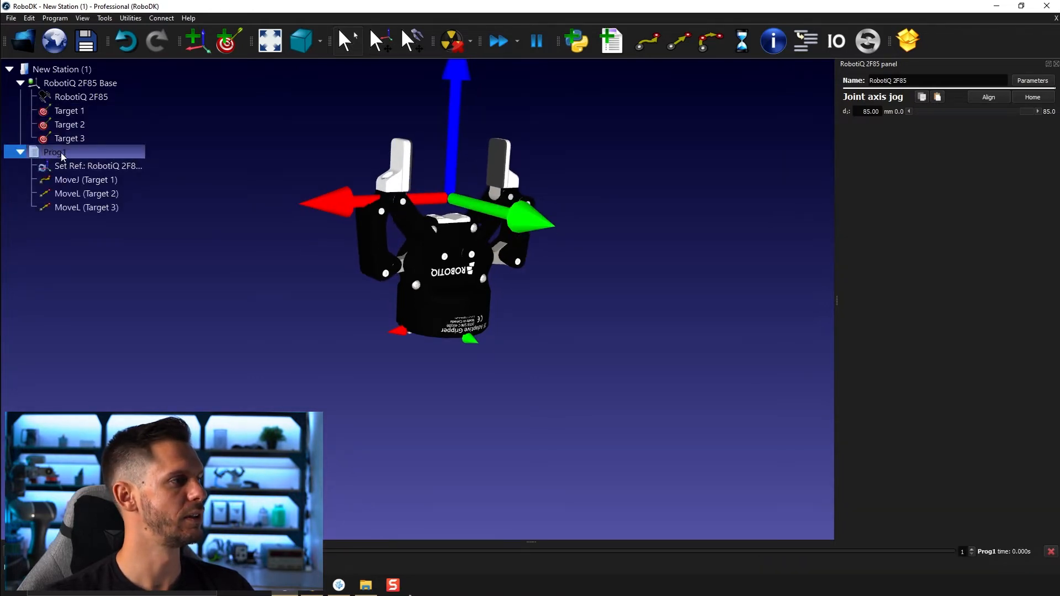
left_click(68, 111)
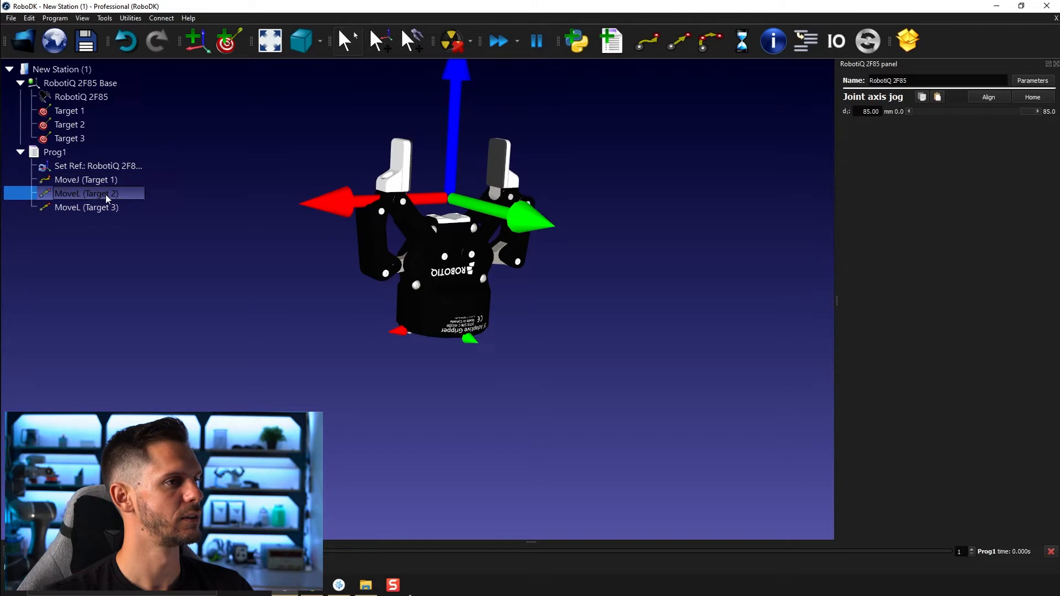
Step: Switch Prog1's move instructions to joint moves and run the program
right_click(86, 193)
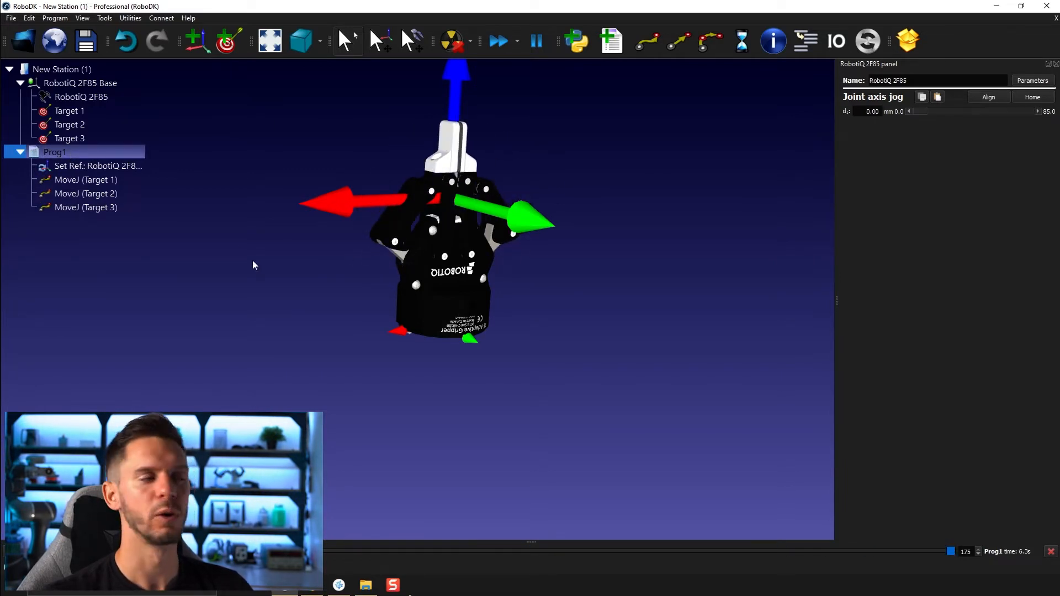
left_click(86, 193)
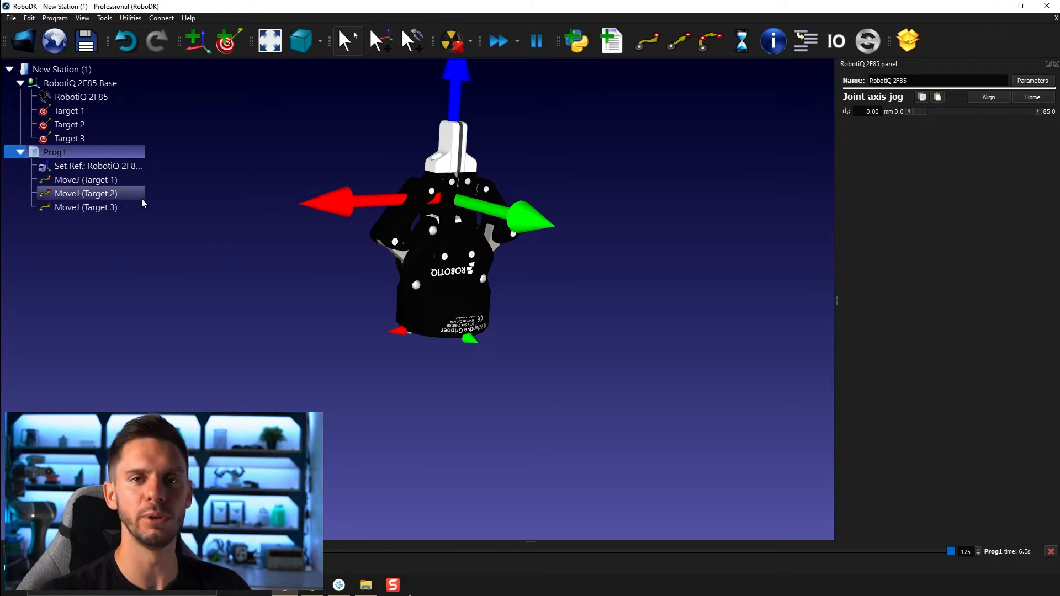
left_click(68, 139)
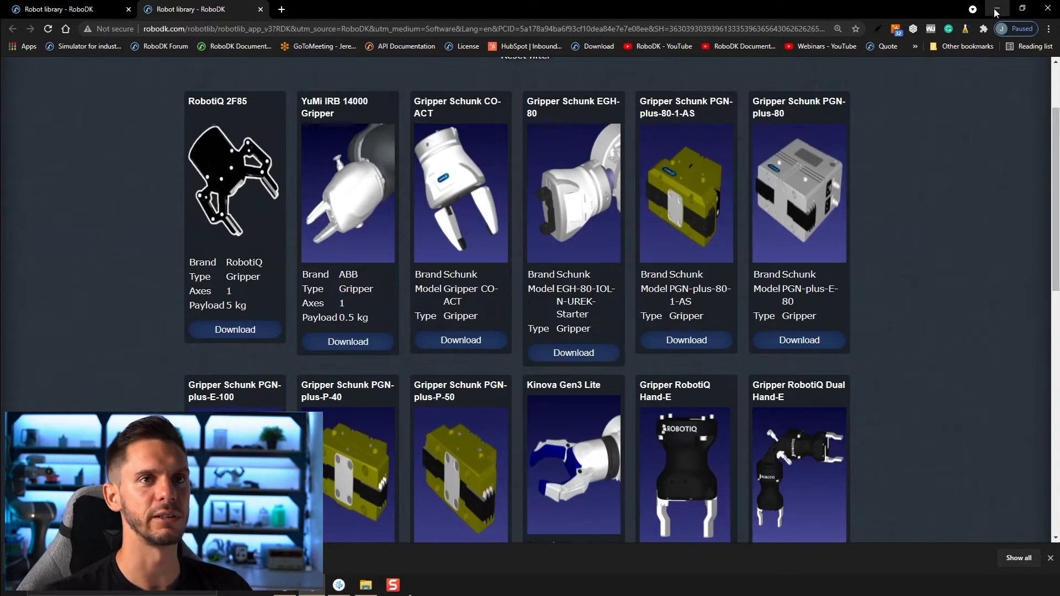
Step: Load the Schunk gripper body and two finger .sld files from the 06C - Gripper folder into the station
left_click(366, 585)
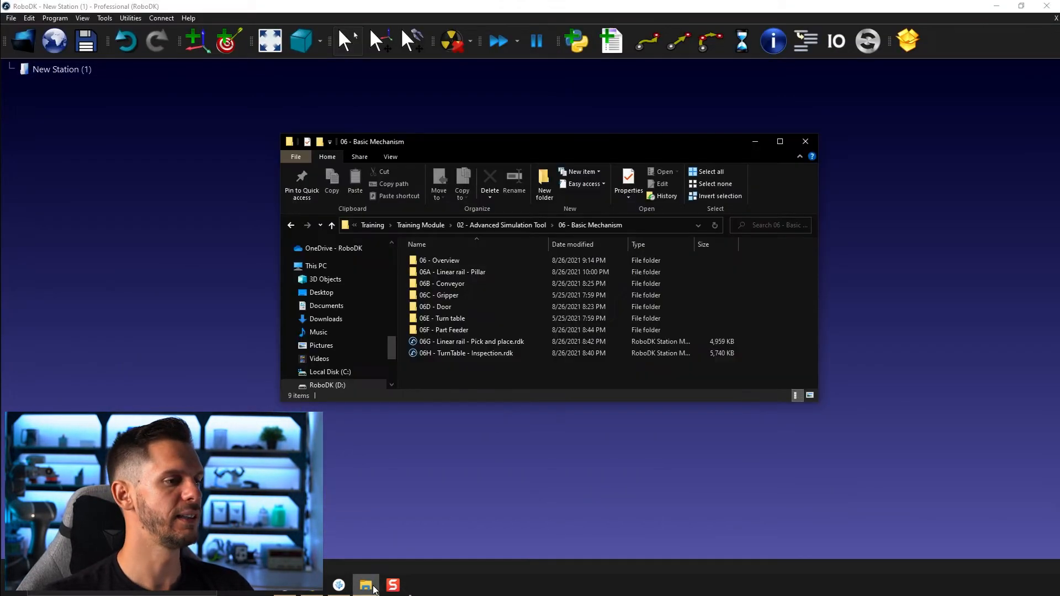
left_click(439, 296)
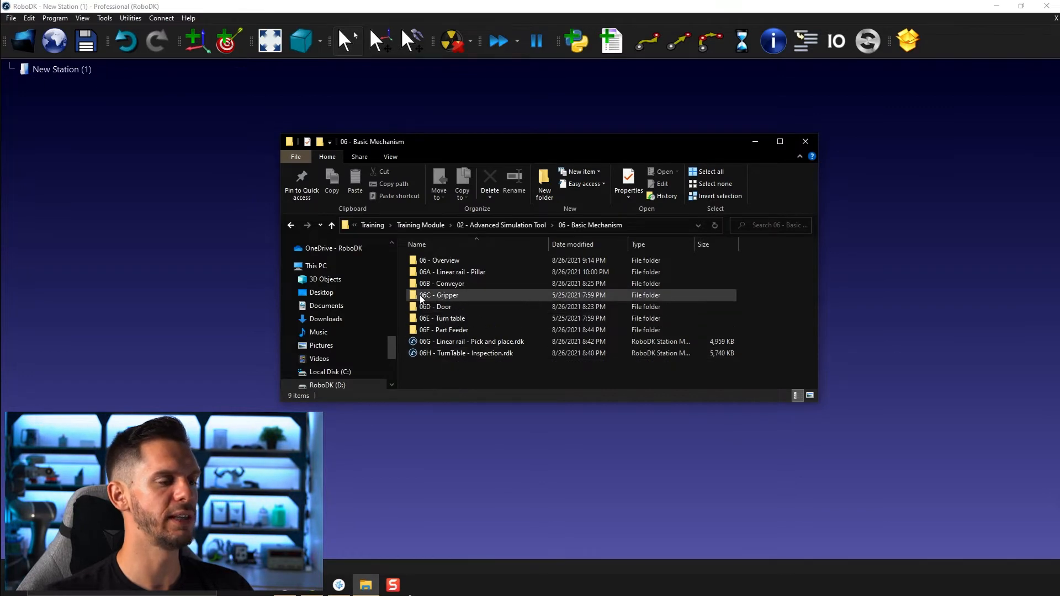
left_click(438, 295)
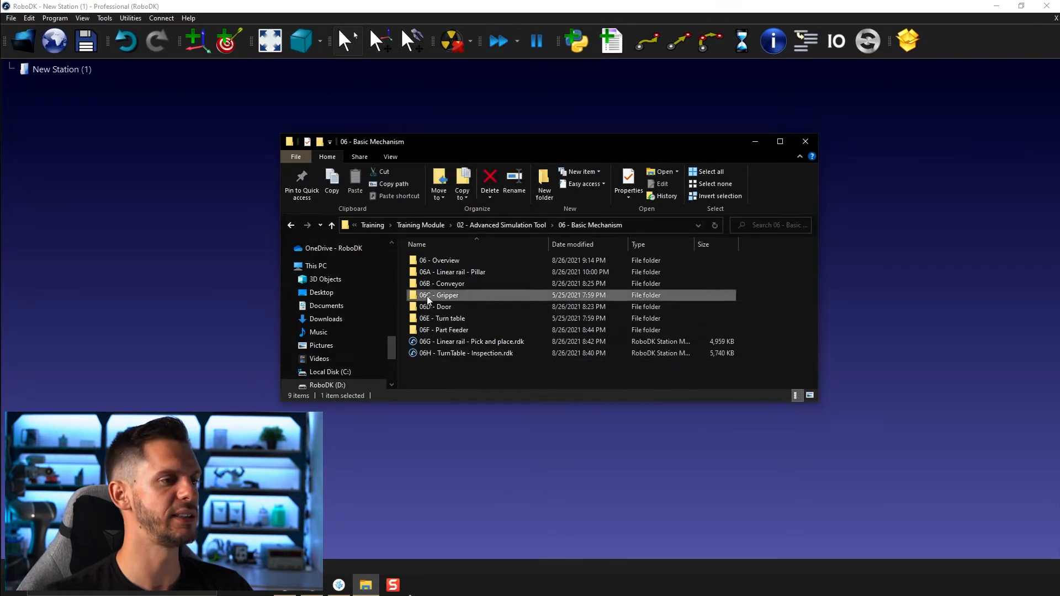
double_click(441, 296)
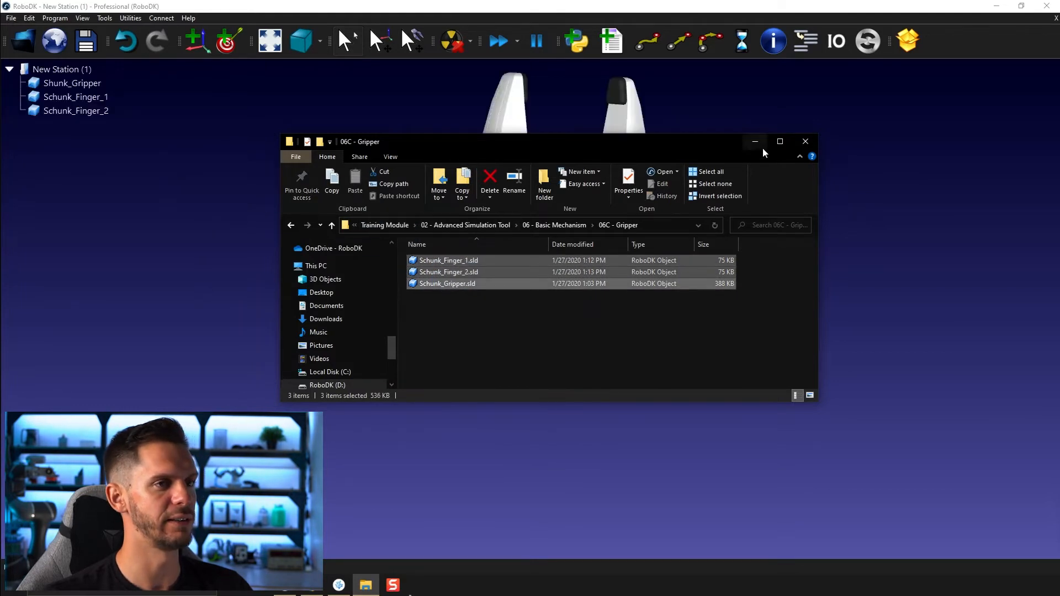
left_click(805, 141)
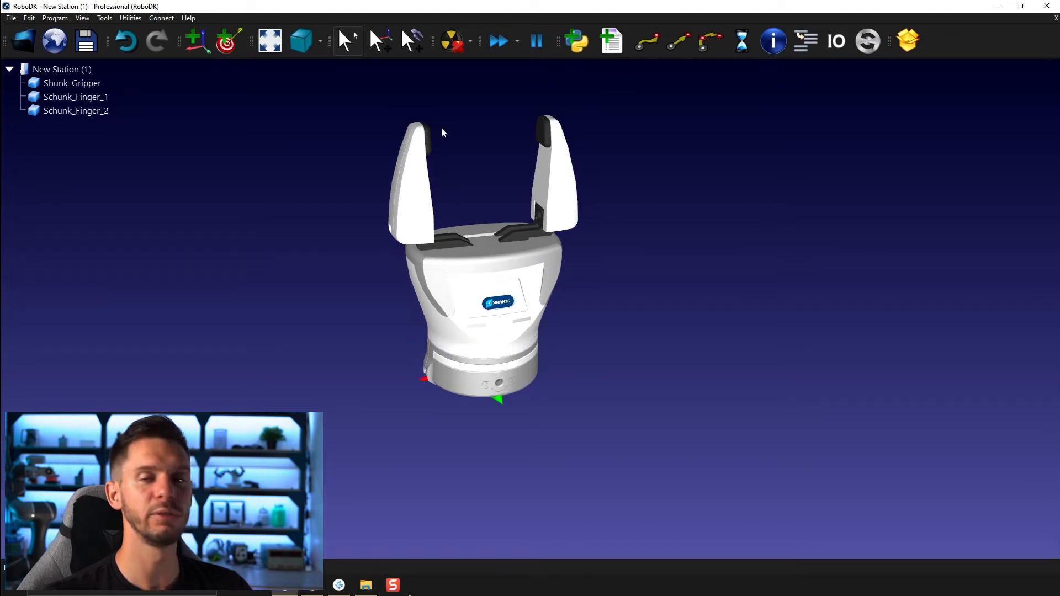
Step: Add a reference frame to the station and rename it 'Frame Base'
left_click(75, 110)
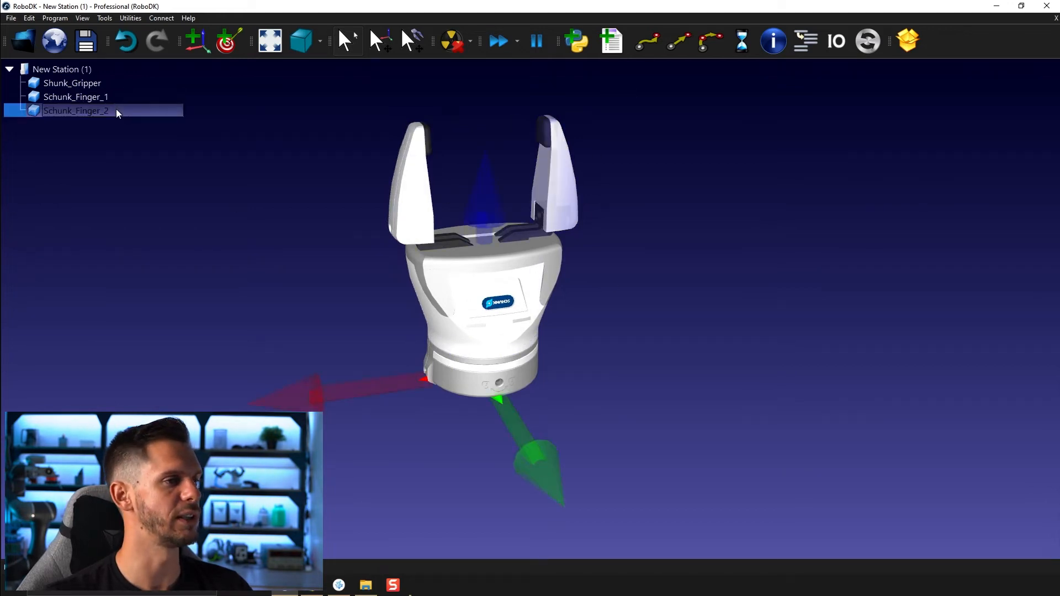
left_click(72, 83)
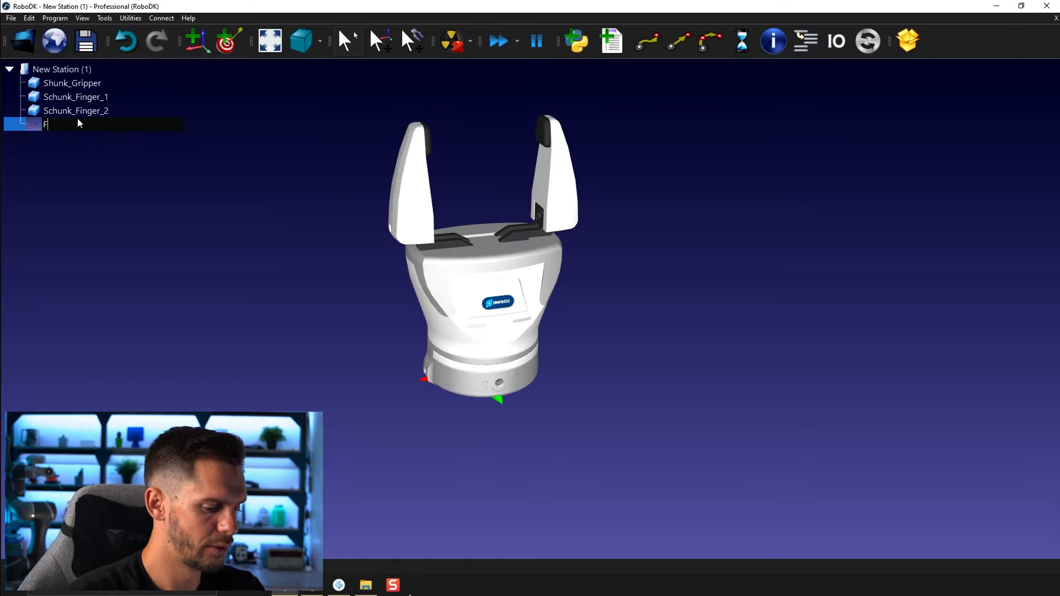
type("Frame Base")
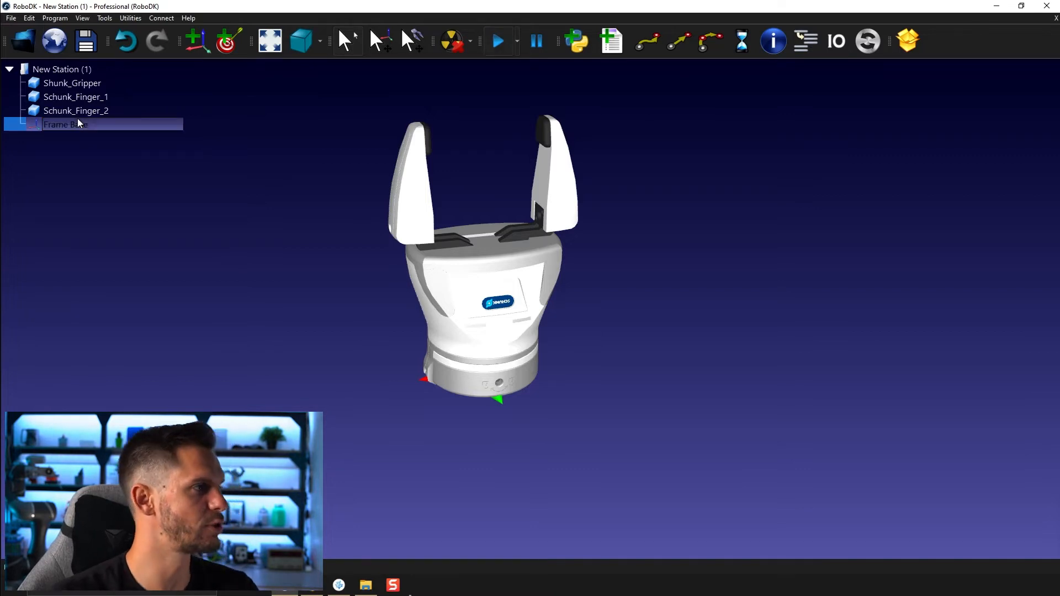
right_click(65, 125)
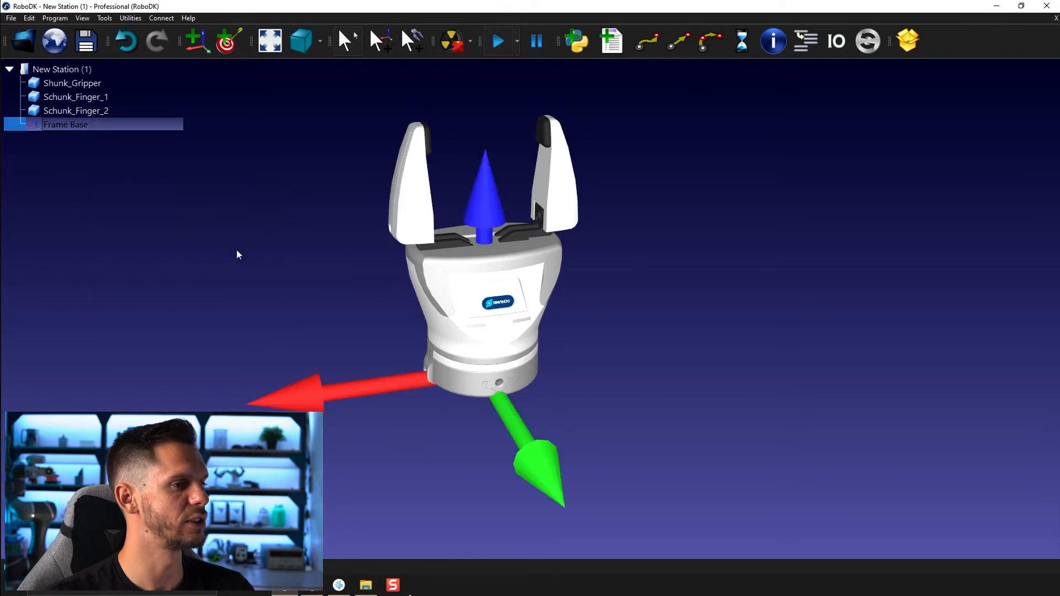
mouse_move(216, 270)
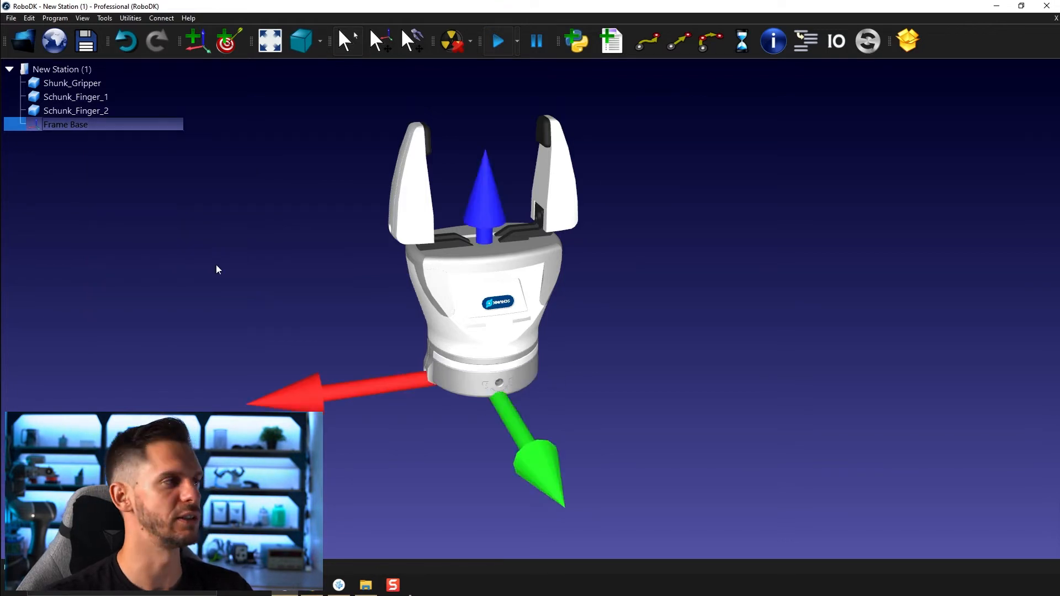
Step: Start a new mechanism via Utilities and name it 'Gripper'
left_click(130, 18)
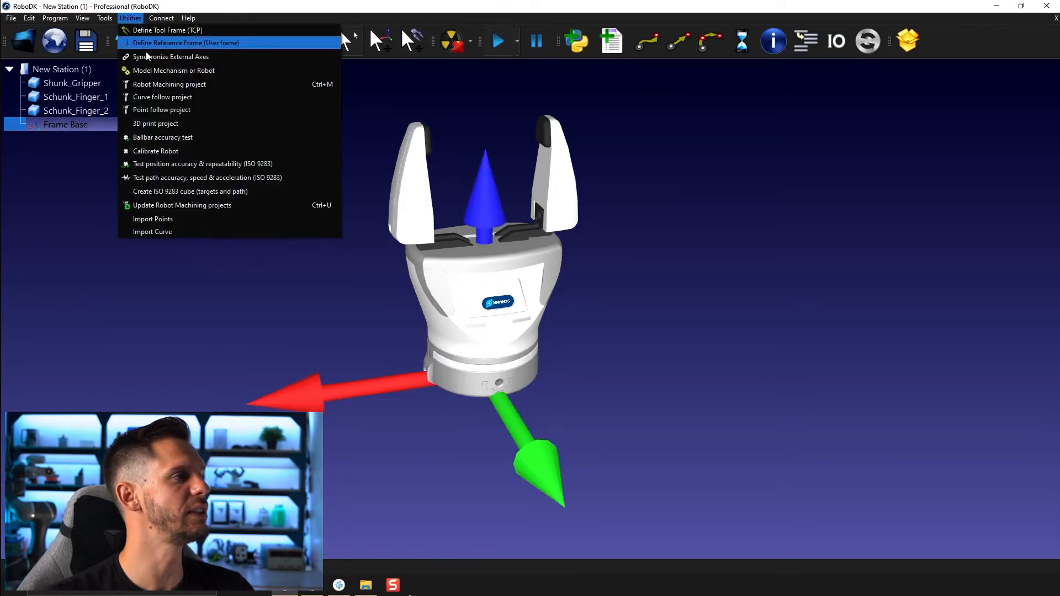
left_click(174, 71)
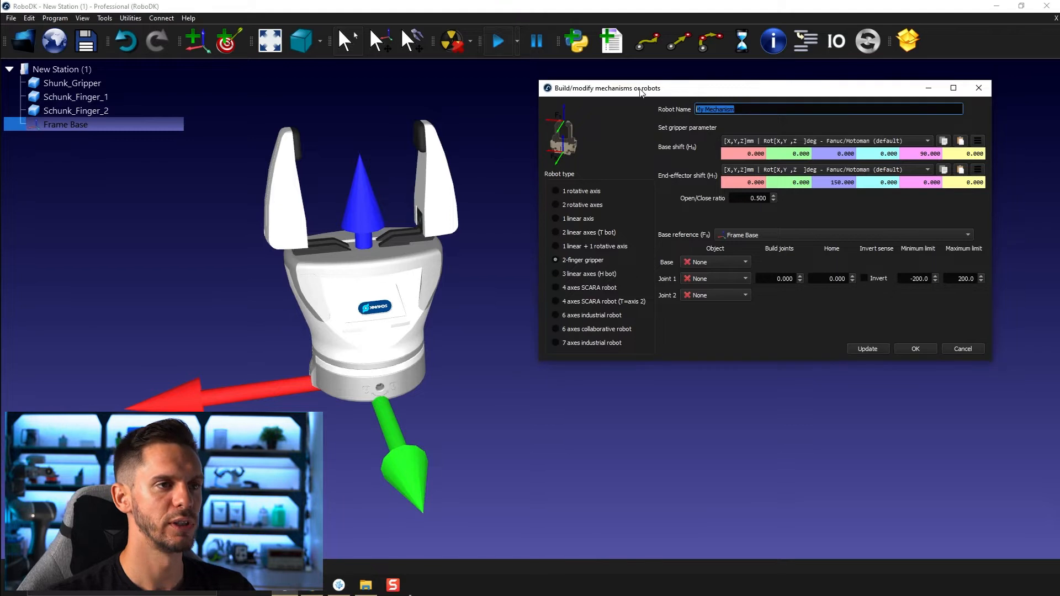
type("Gripper")
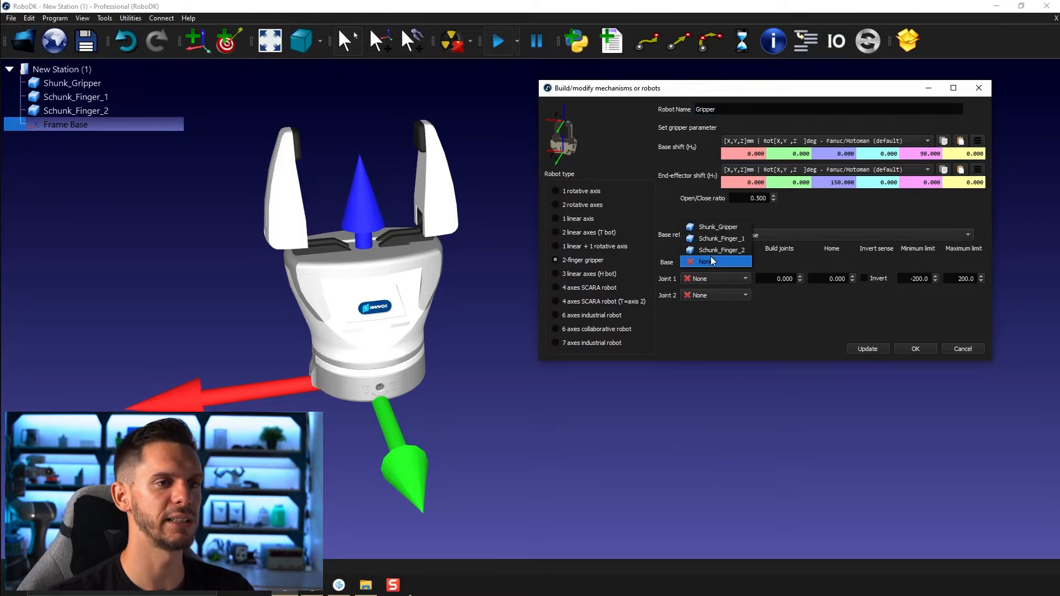
mouse_move(714, 226)
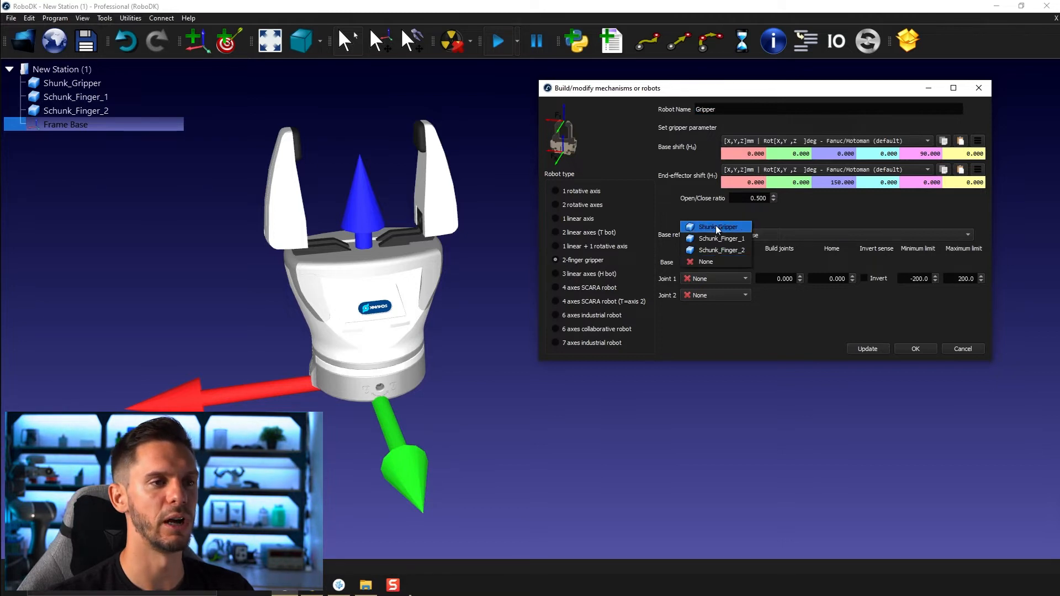
Step: Set base Shunk_Gripper, joints Schunk_Finger_1/2 and maximum limit 40 mm
left_click(714, 227)
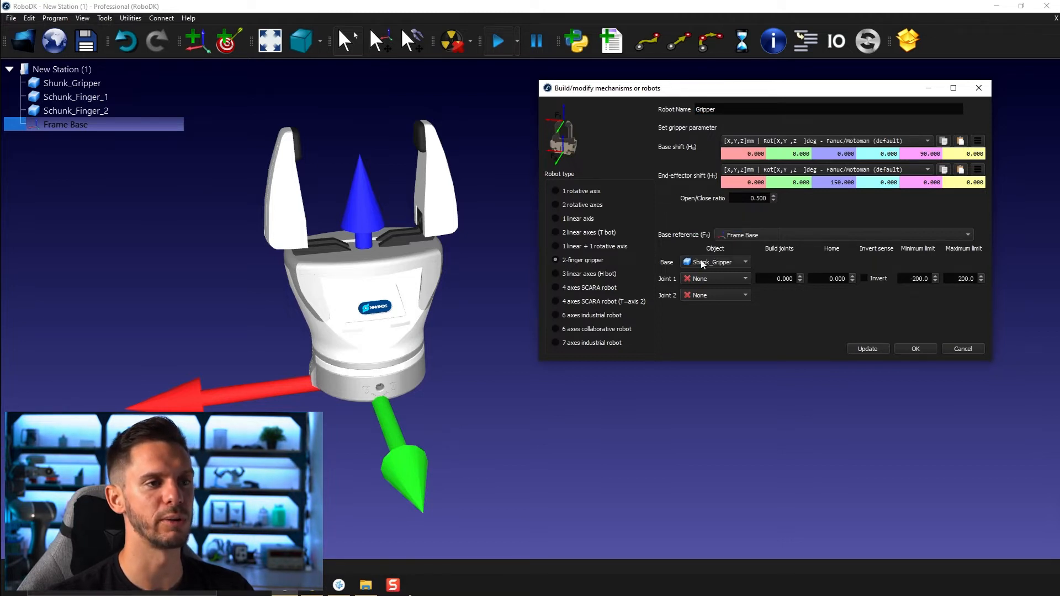
left_click(714, 263)
type("0")
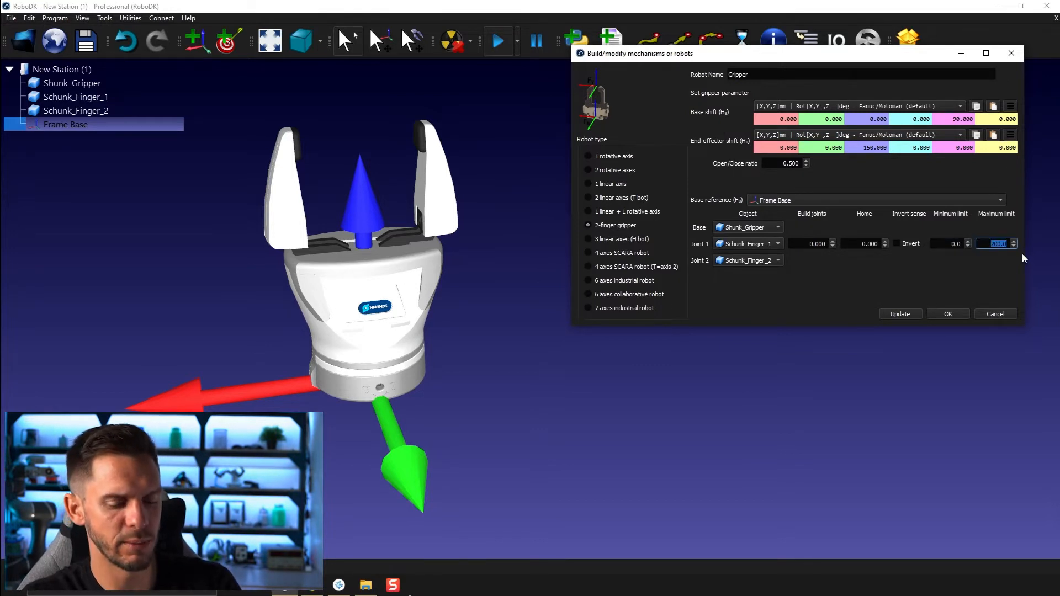
type("40")
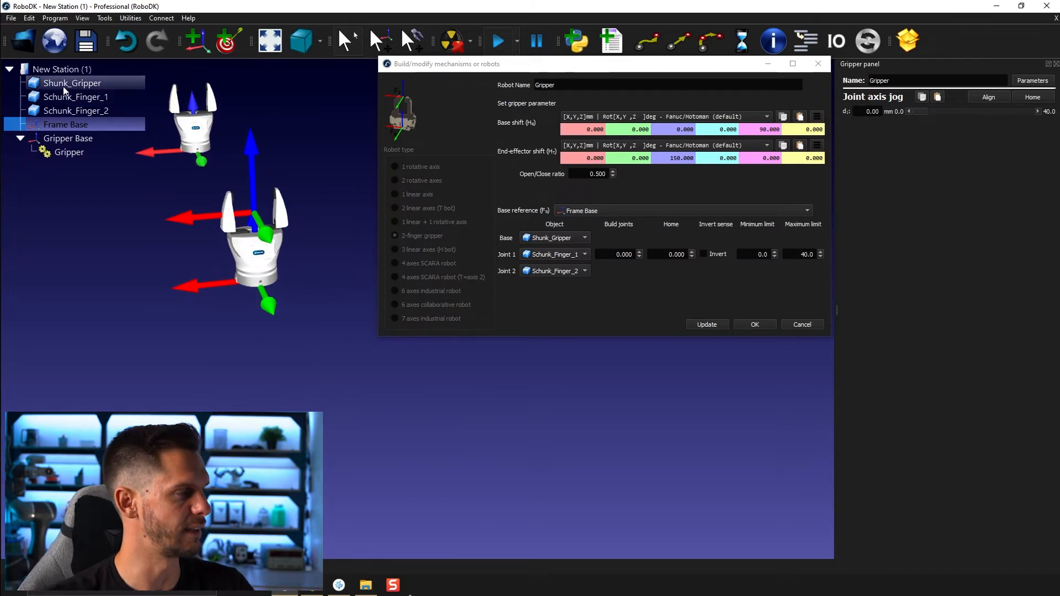
Step: Hide the source parts, invert the finger joint and raise maximum travel and build joints to 80
right_click(72, 83)
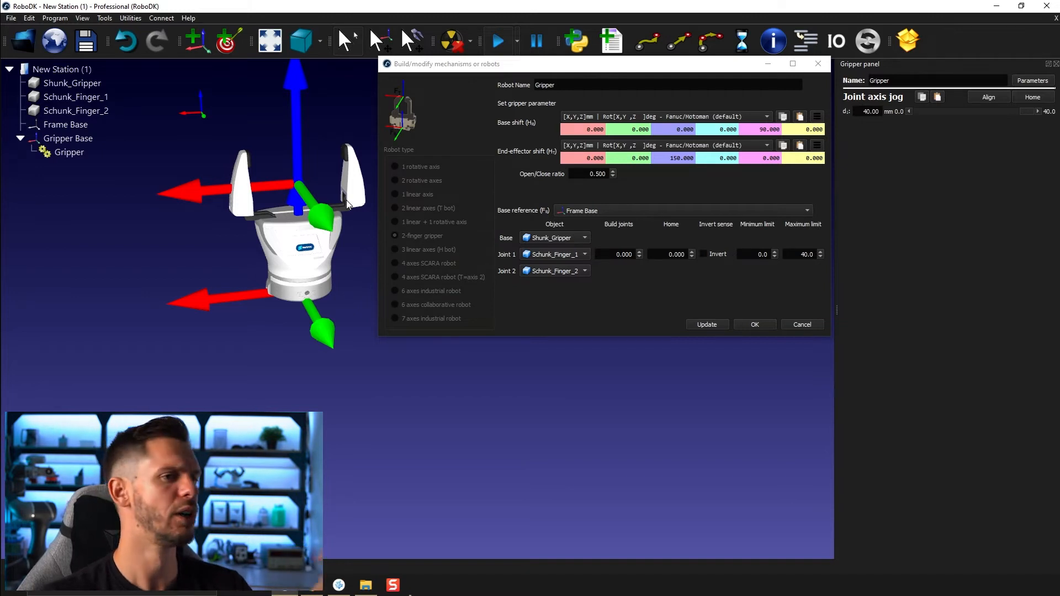
left_click(703, 254)
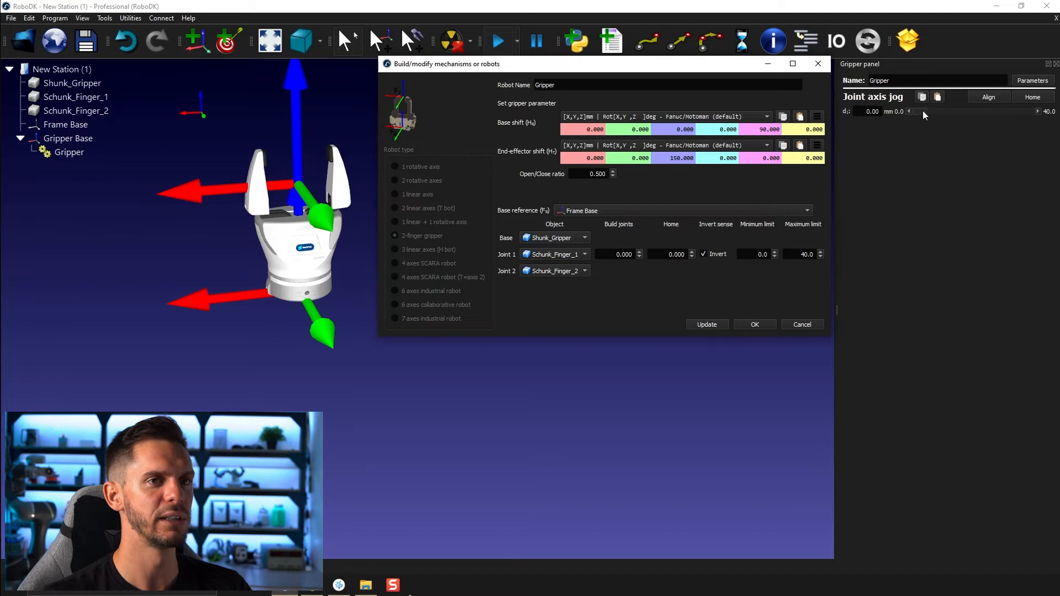
left_click(917, 112)
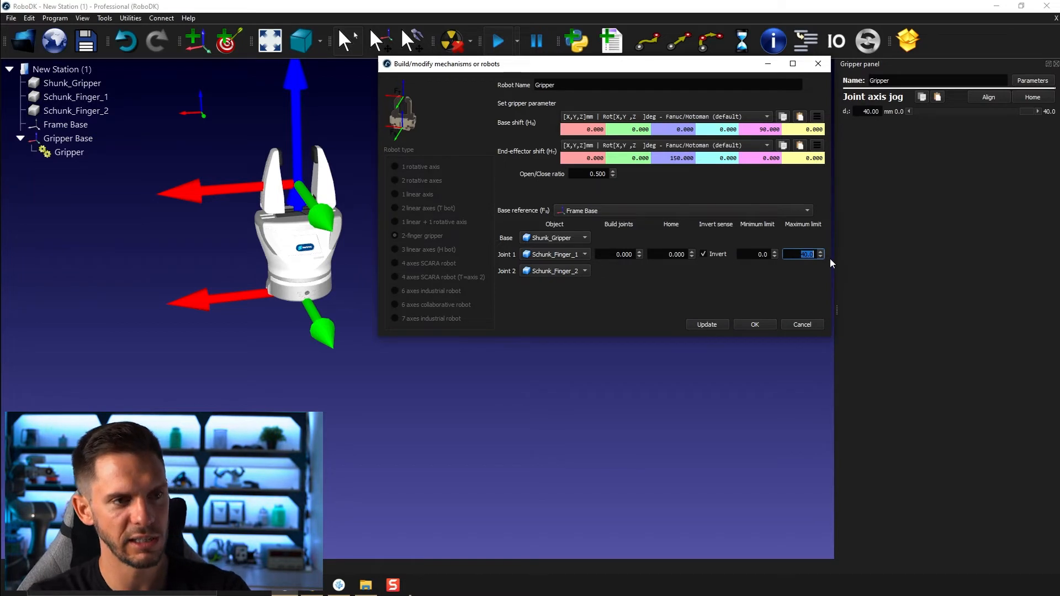
type("80.0")
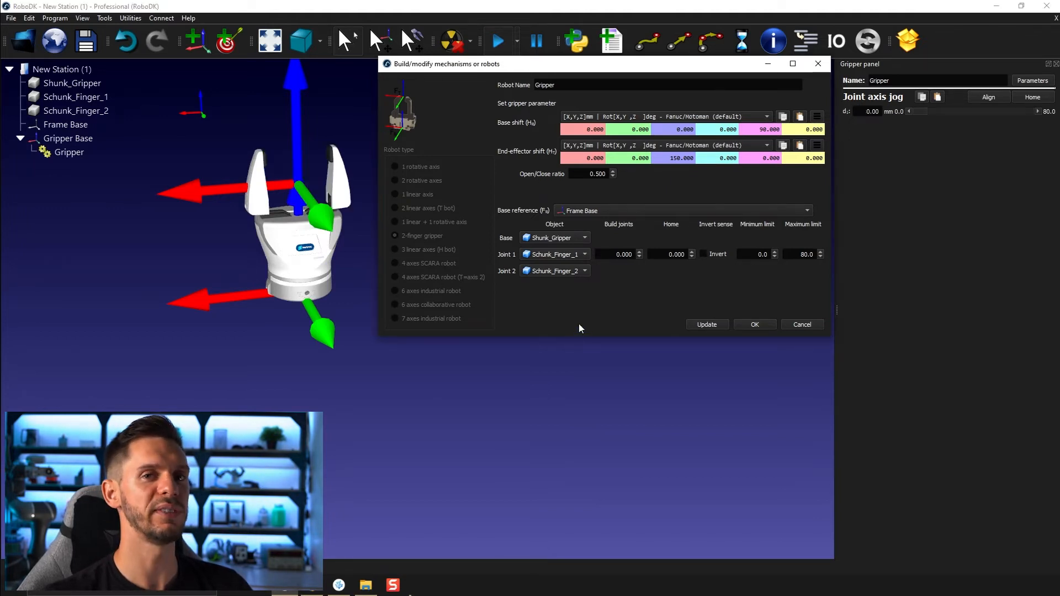
left_click(616, 254)
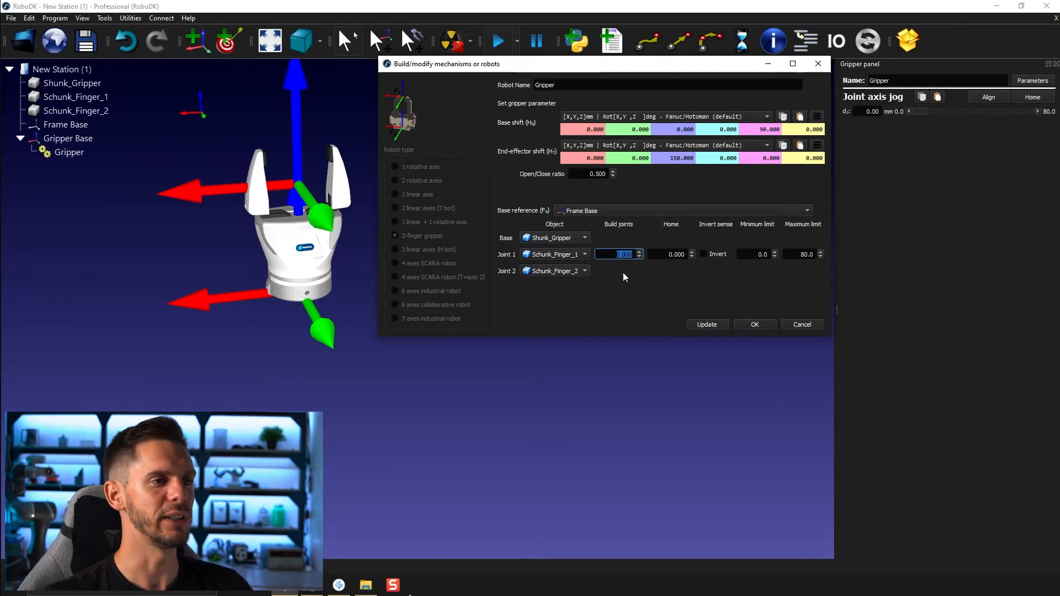
mouse_move(634, 278)
type("80.000")
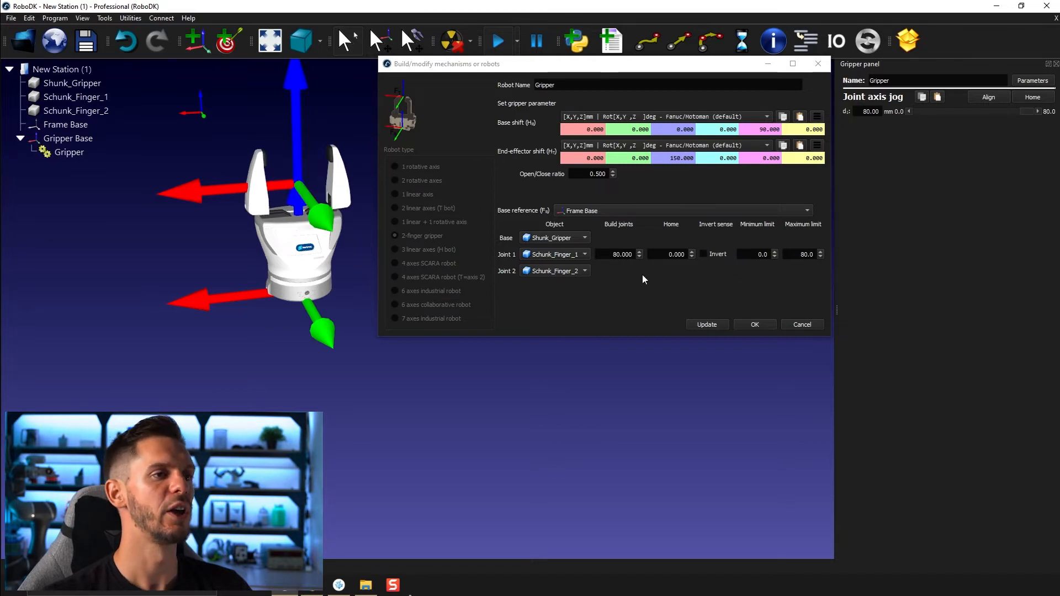
Step: Reset Build joints to 0 and inspect a finger part's position in Object Details
left_click(615, 254)
type("0.000")
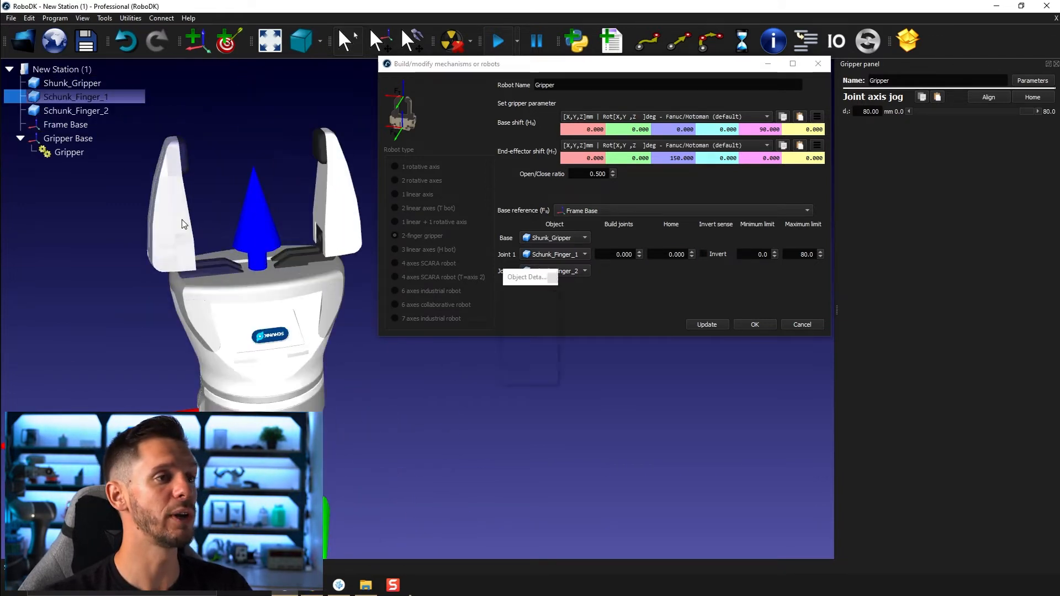
left_click(526, 277)
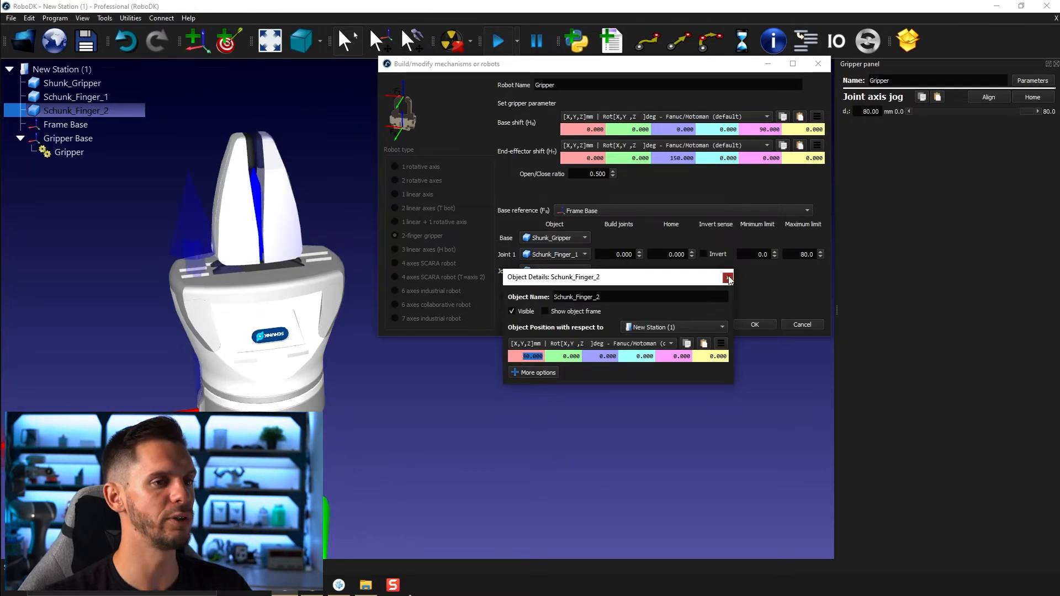
left_click(728, 279)
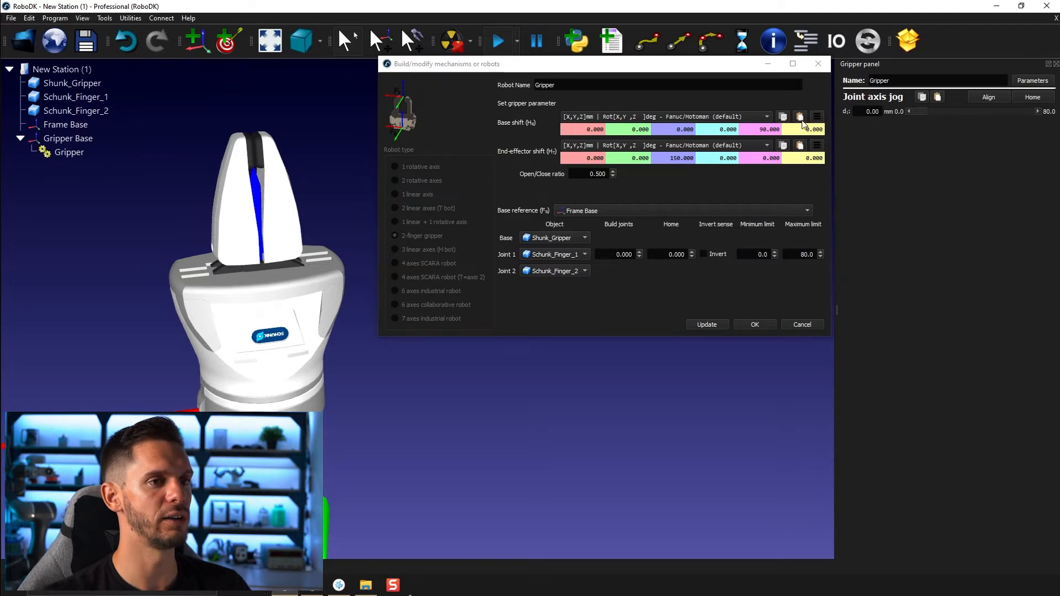
right_click(70, 97)
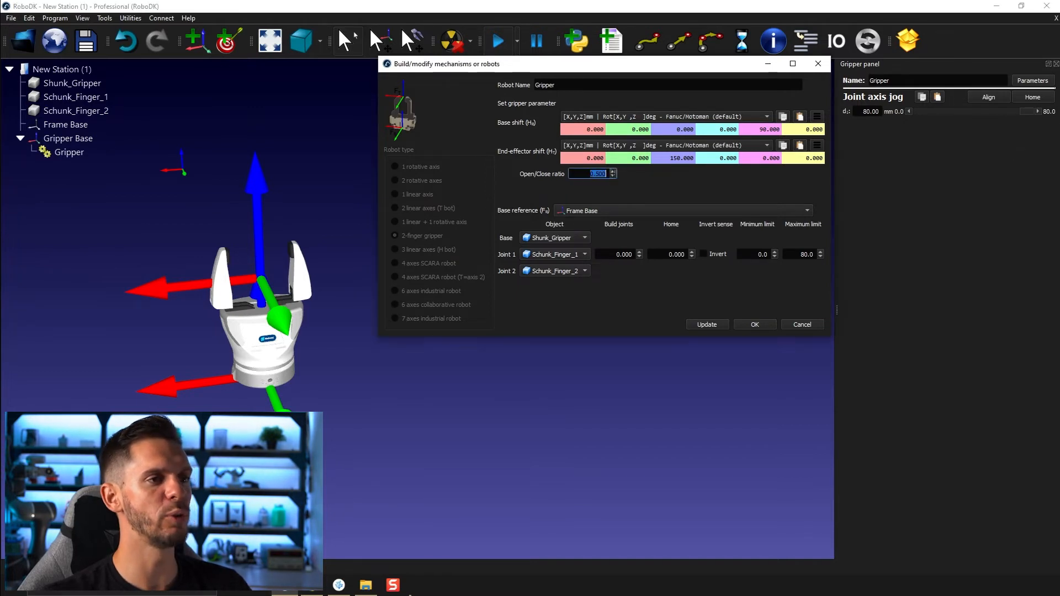
mouse_move(232, 260)
type("1")
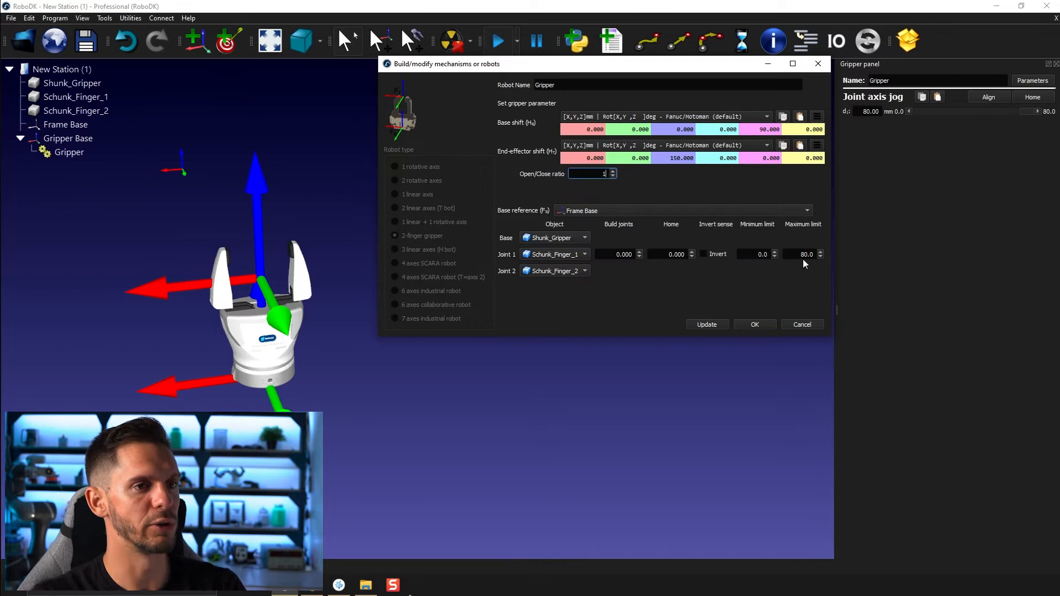
type("40")
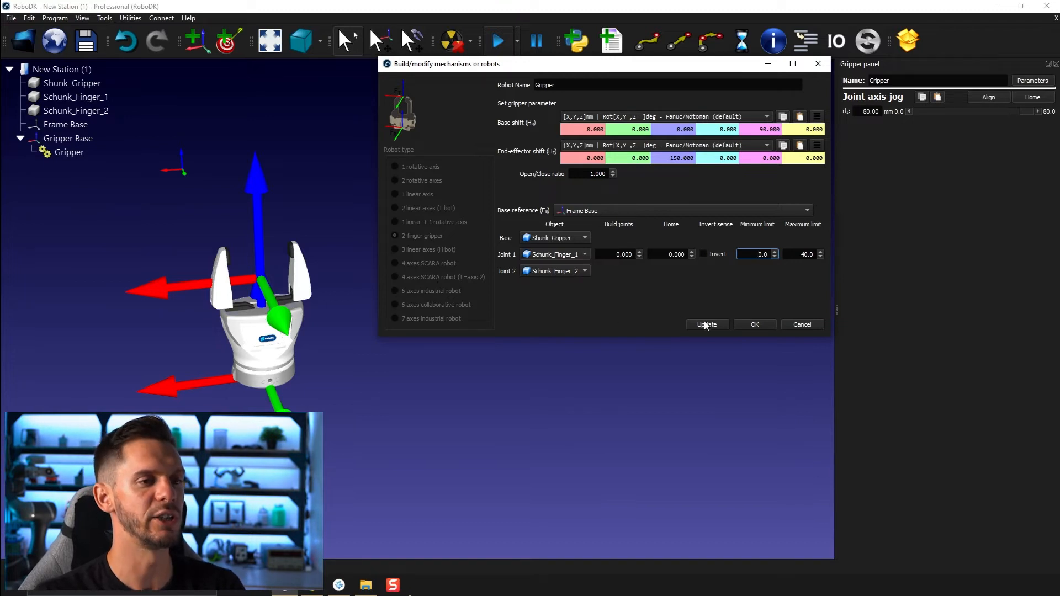
left_click(707, 325)
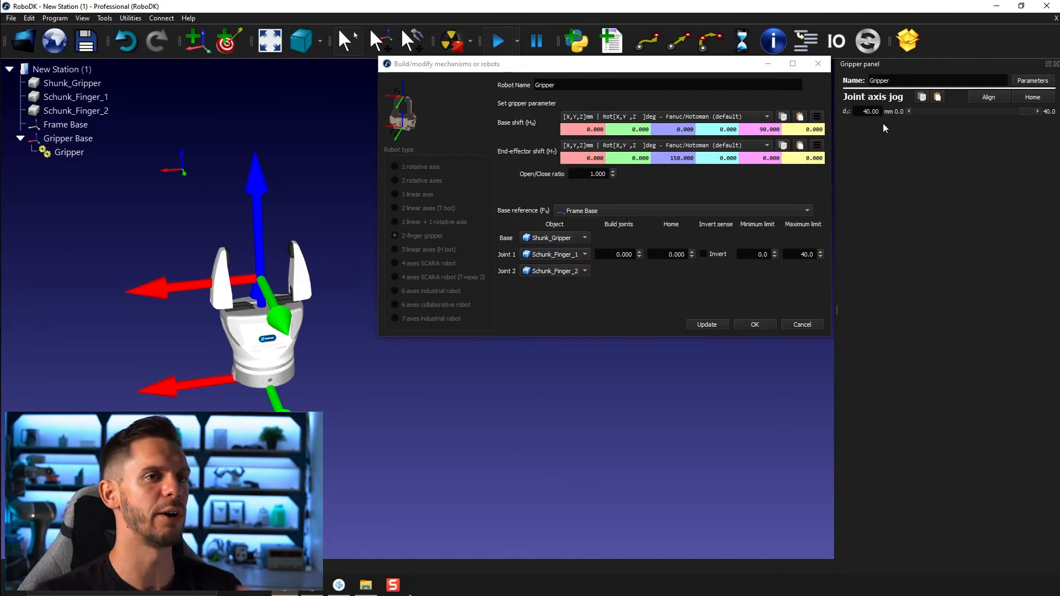
mouse_move(901, 124)
type("0.5")
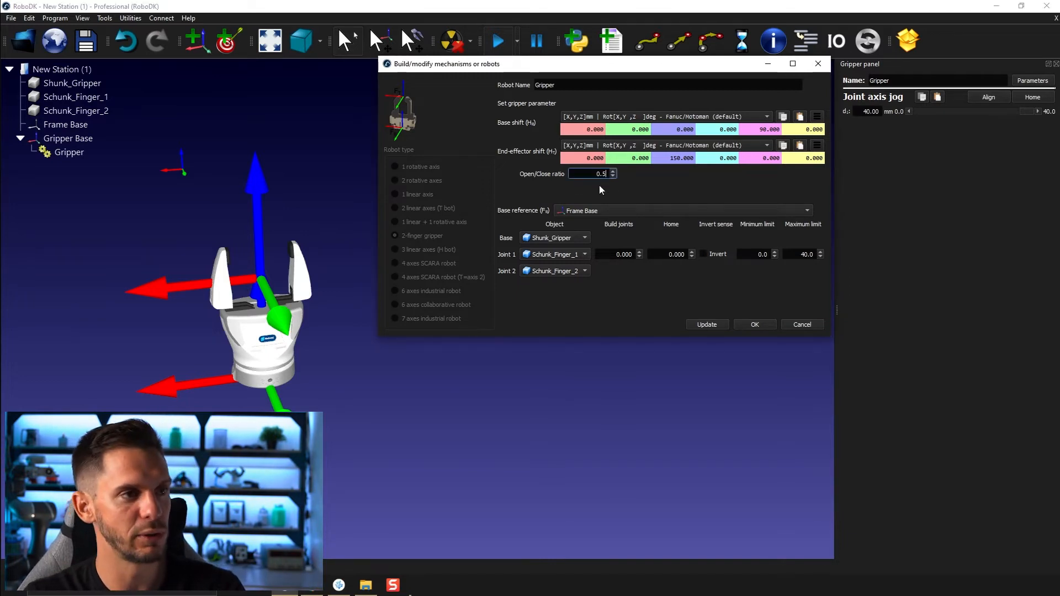
left_click(803, 254)
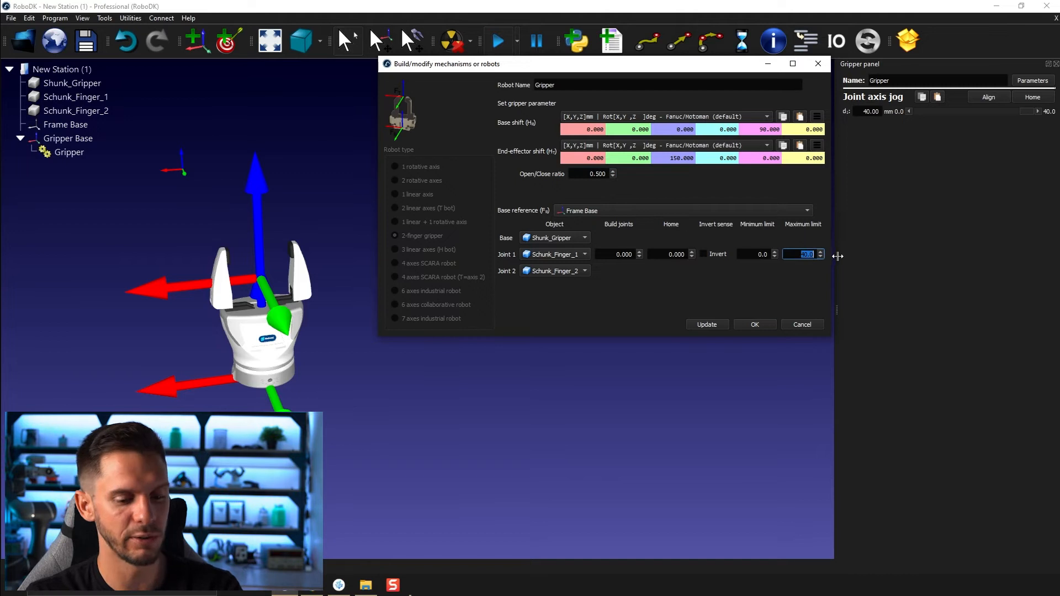
type("80.0")
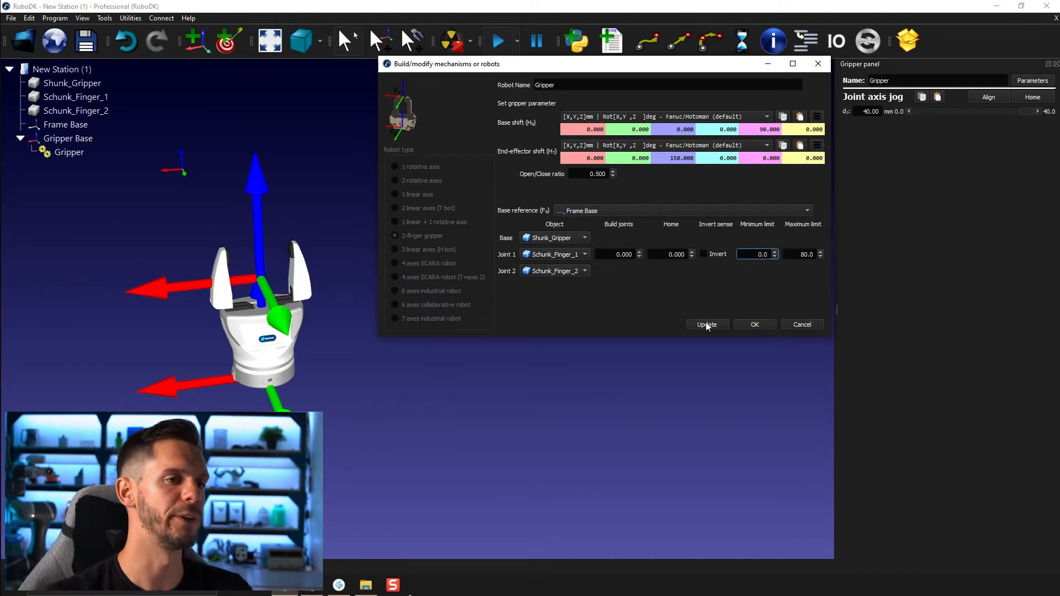
left_click(707, 325)
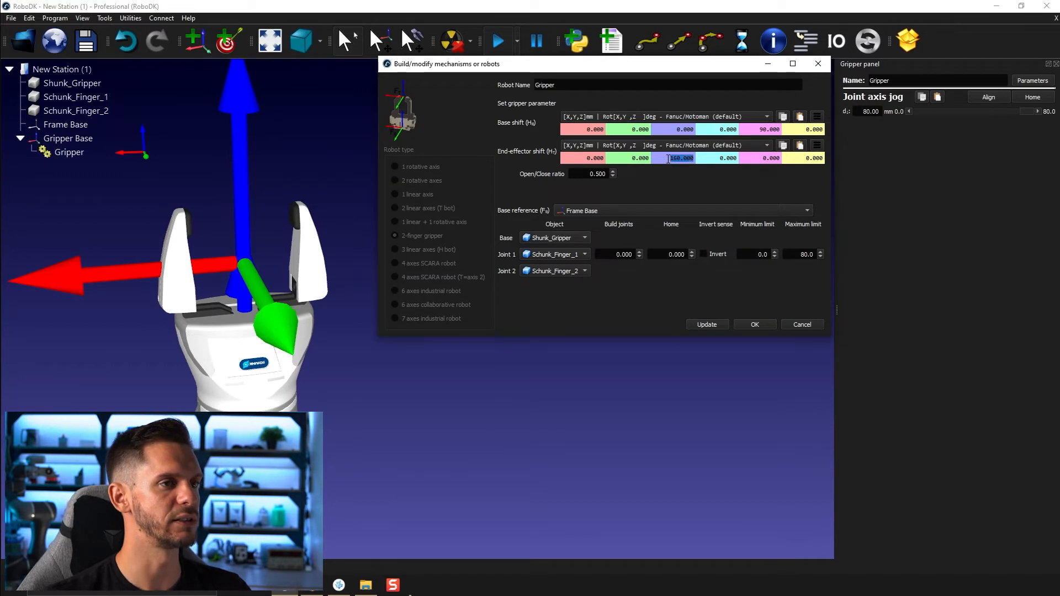
Step: Set the end-effector shift Z to 185 mm and confirm the mechanism settings
type("100.000")
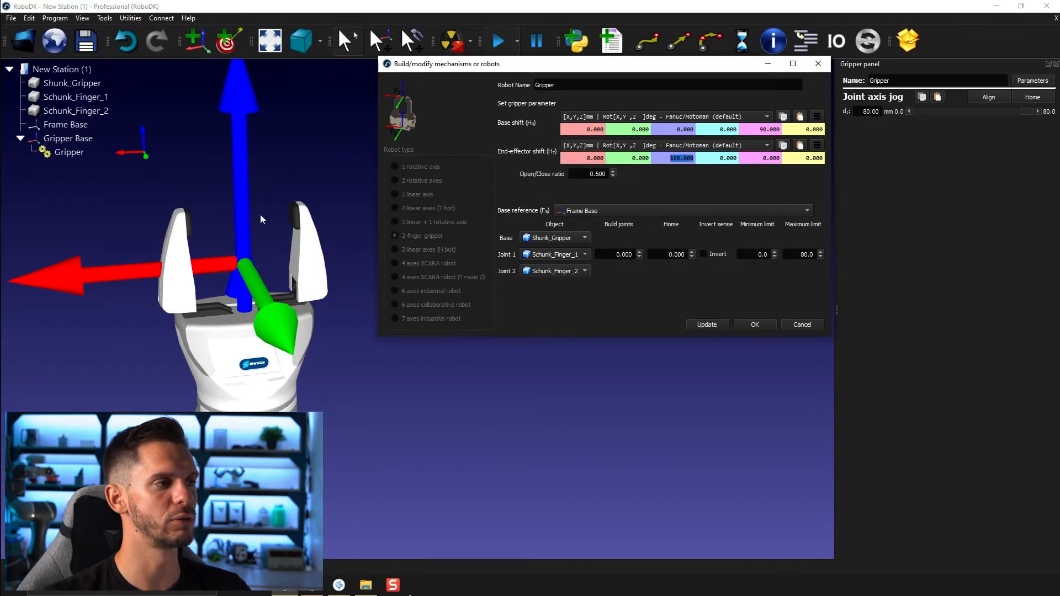
left_click(706, 325)
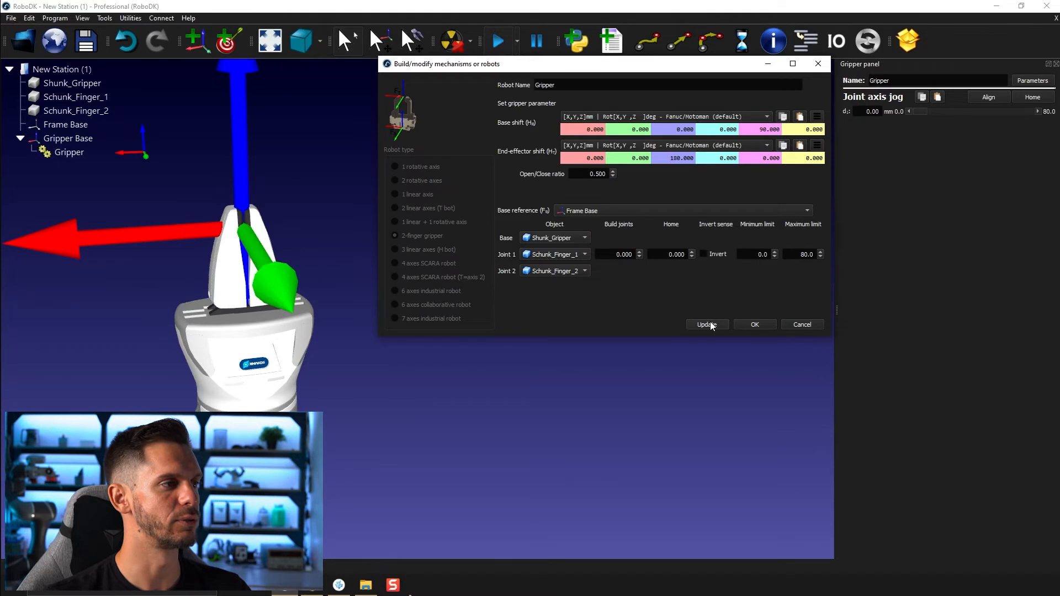
type("12")
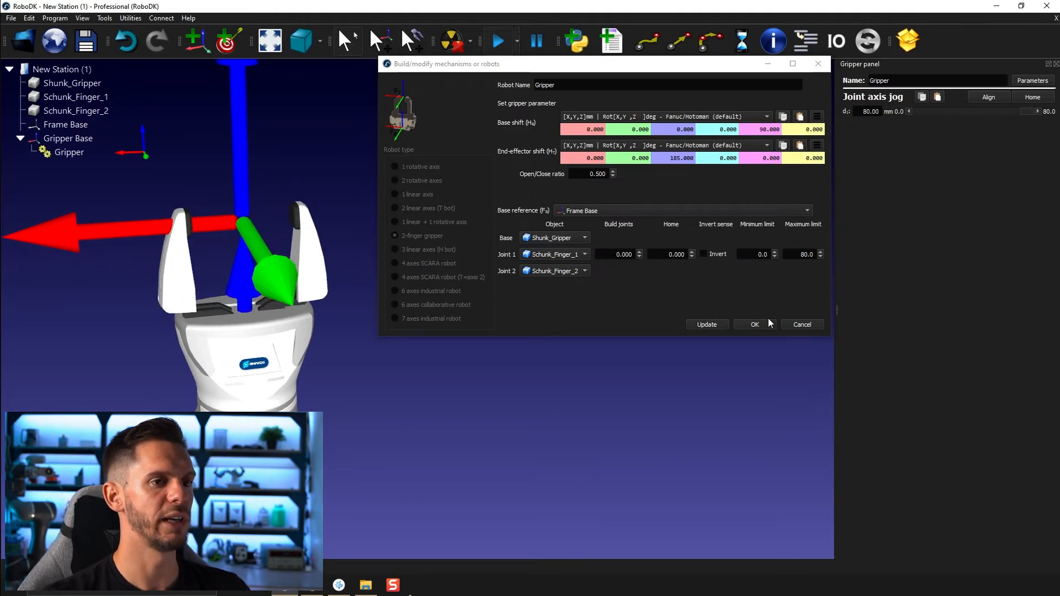
left_click(754, 324)
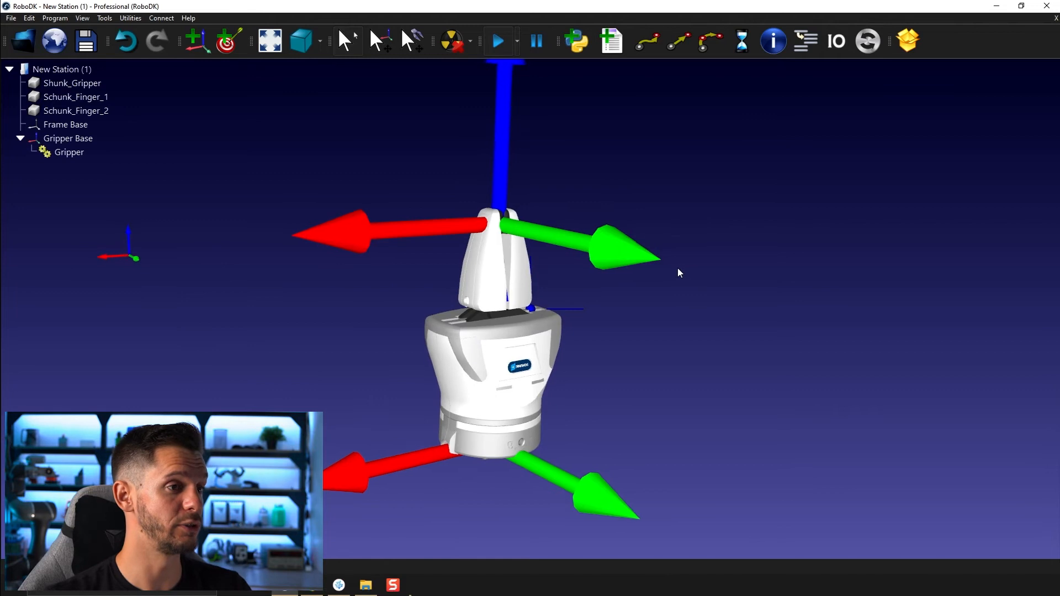
Step: Bring up the gripper's jog panel, triggering the developer mode prompt
right_click(67, 138)
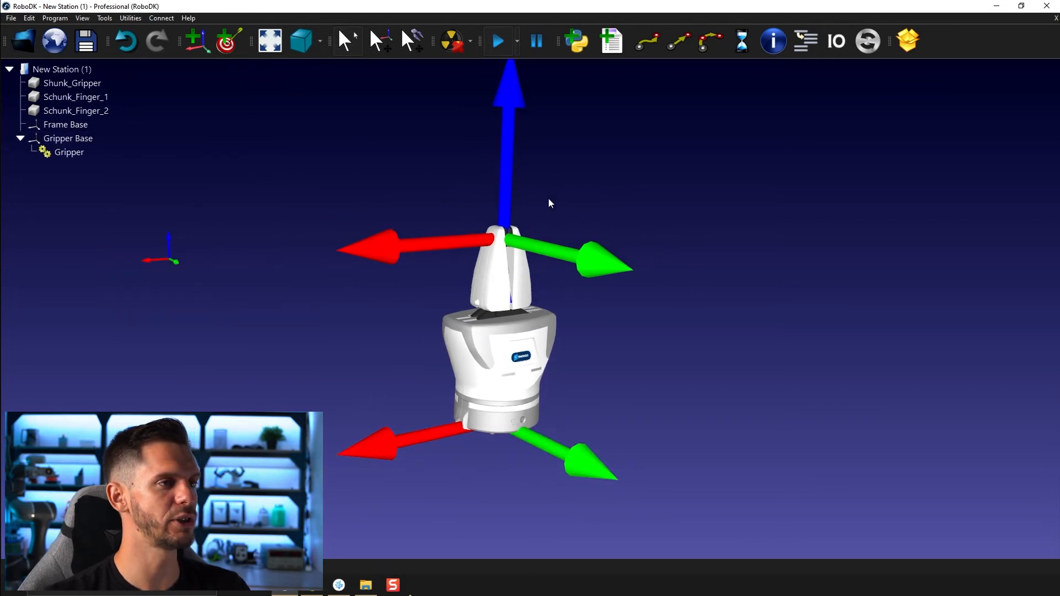
left_click(498, 40)
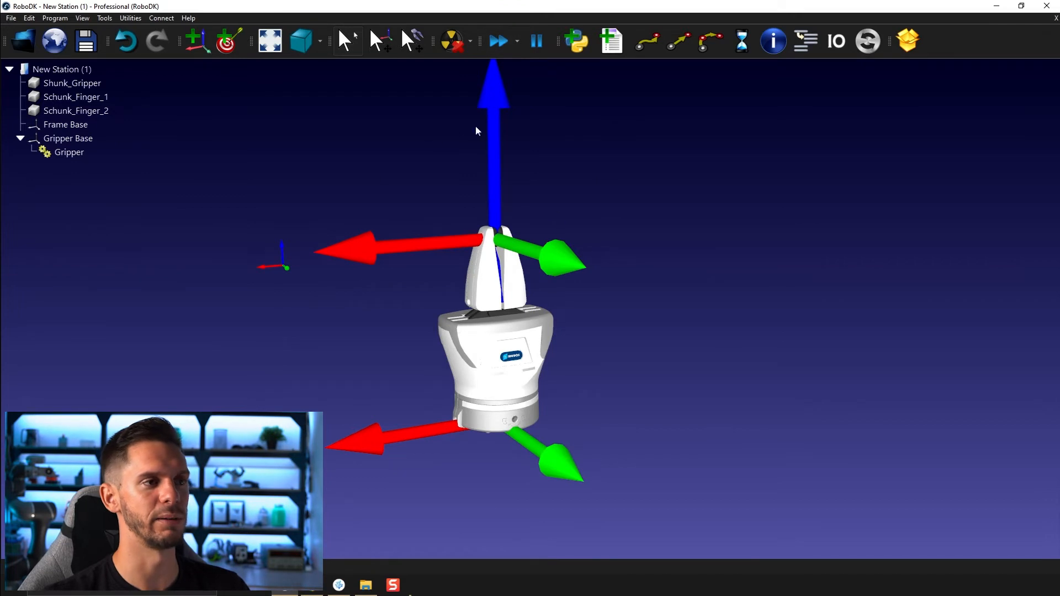
mouse_move(625, 206)
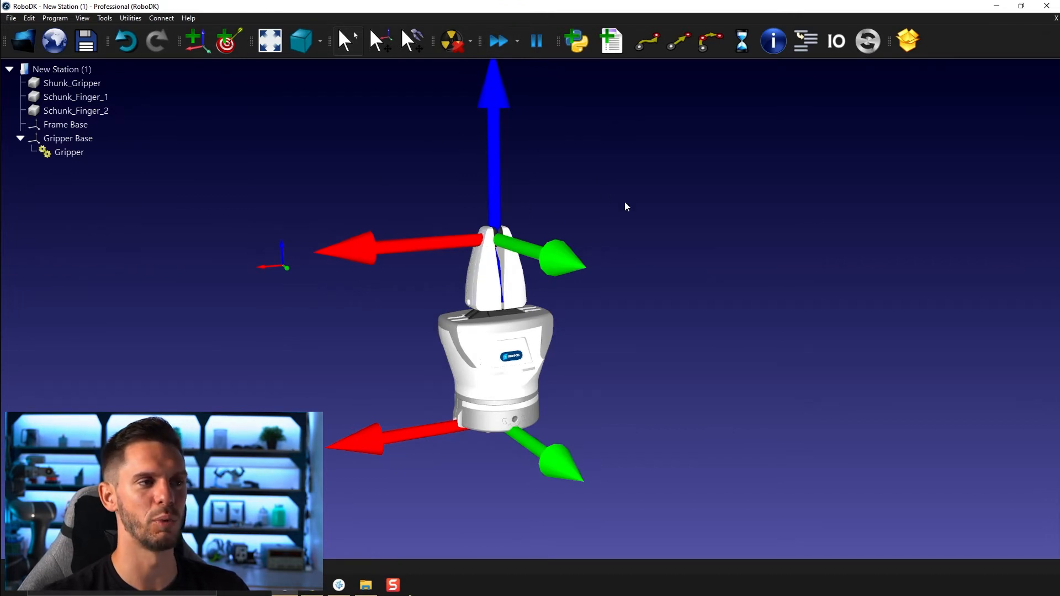
left_click(69, 152)
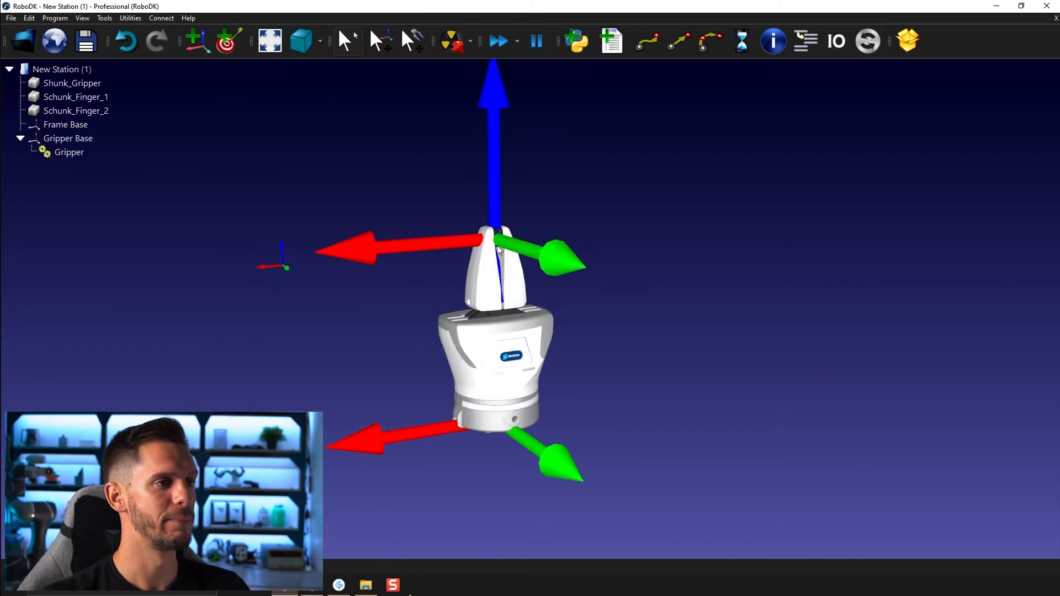
double_click(68, 153)
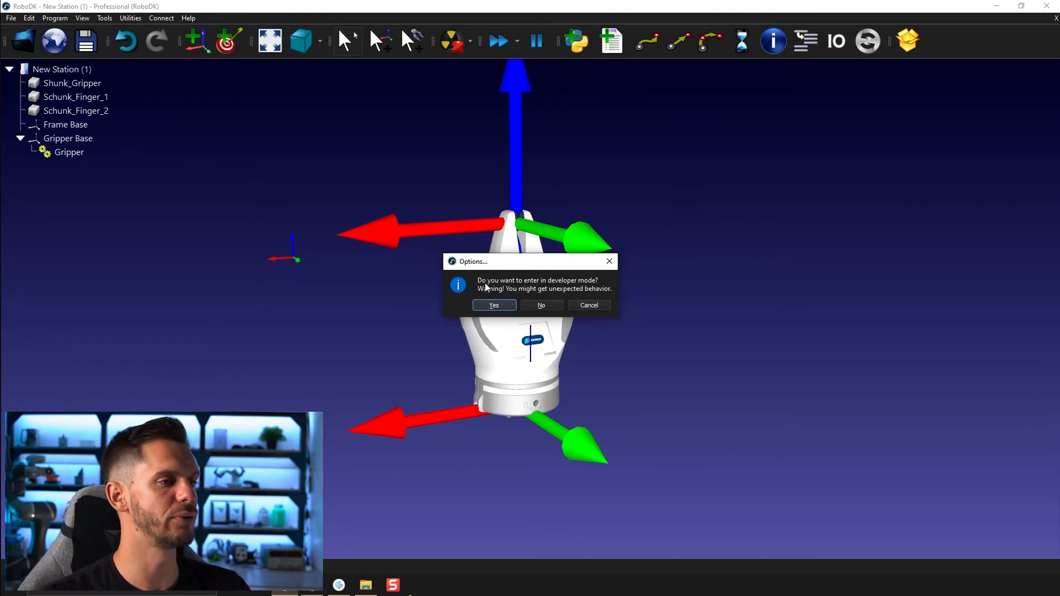
mouse_move(519, 302)
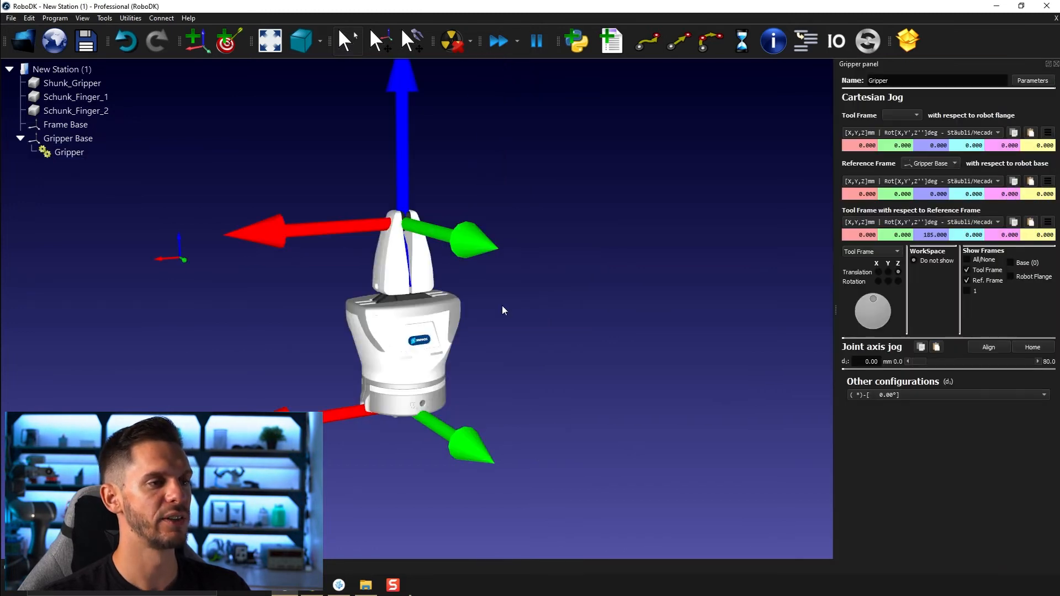
mouse_move(574, 329)
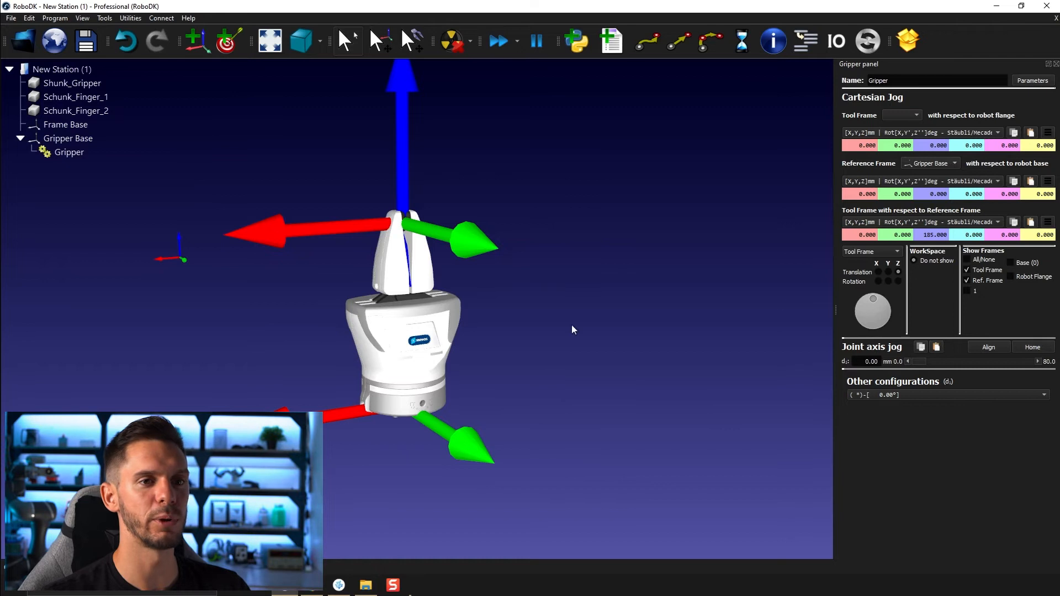
mouse_move(1026, 341)
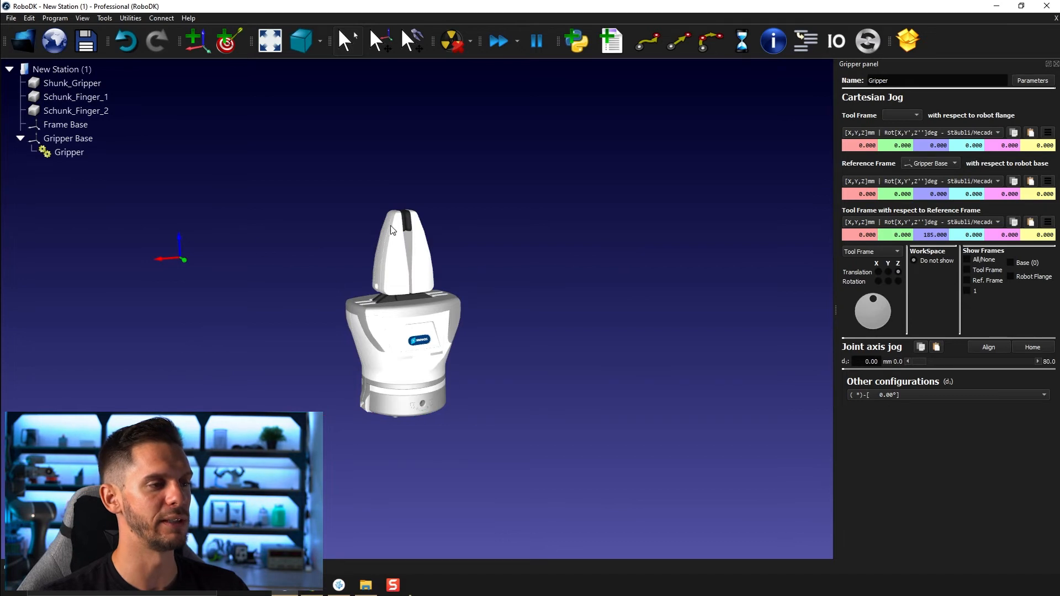
Step: Jog the gripper joint to open the fingers wide and dismiss the developer-mode prompt
left_click_drag(909, 361, 1014, 361)
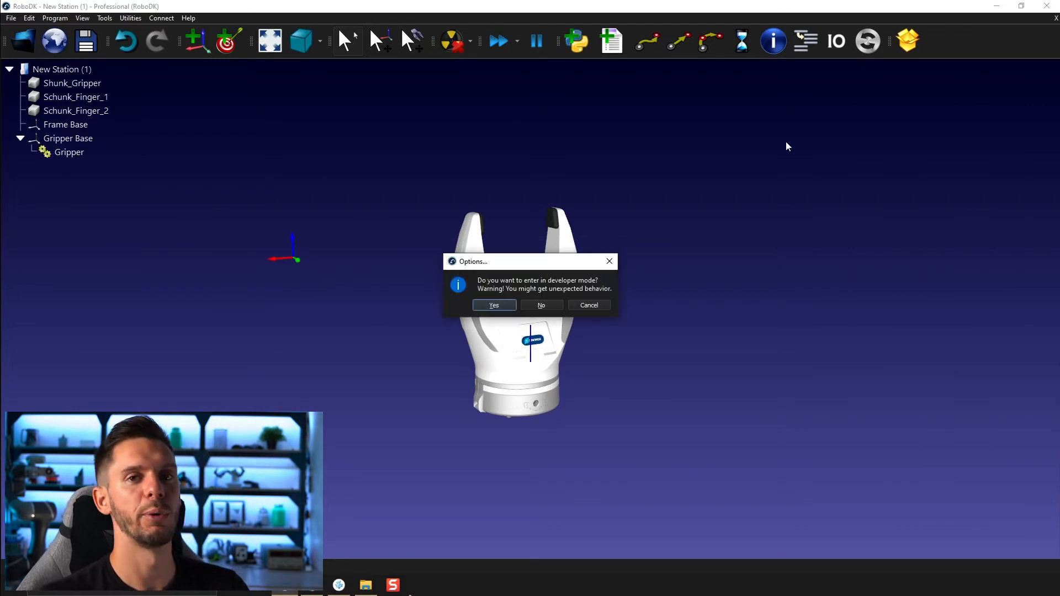
left_click(542, 305)
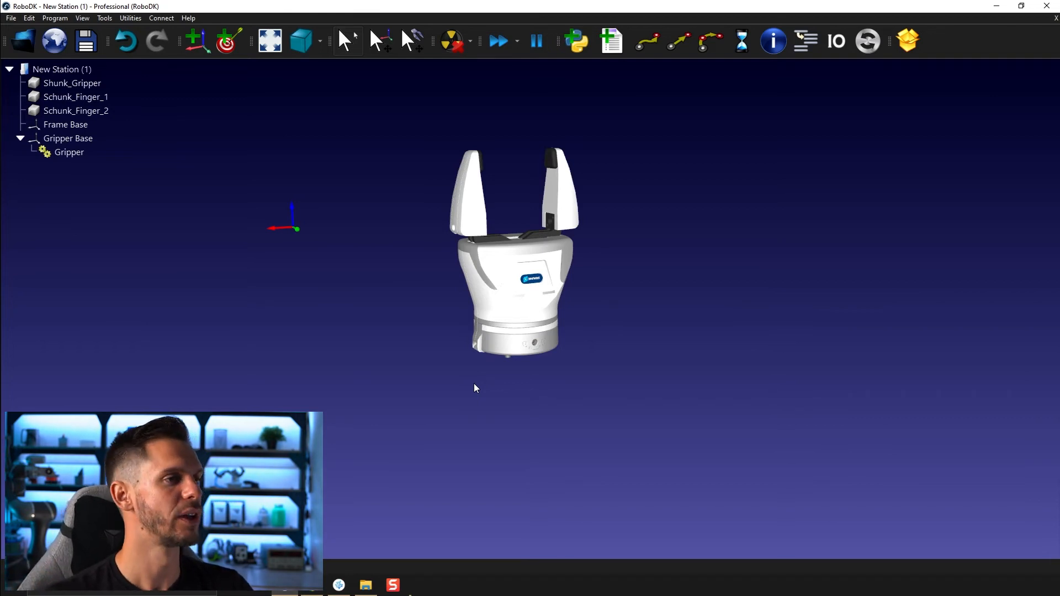
mouse_move(641, 239)
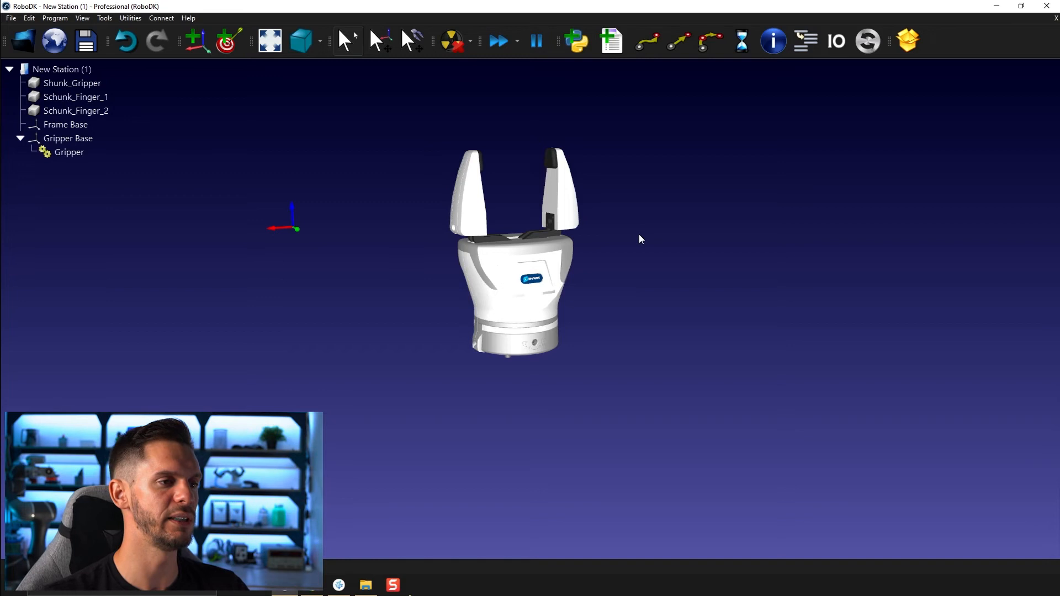
mouse_move(545, 331)
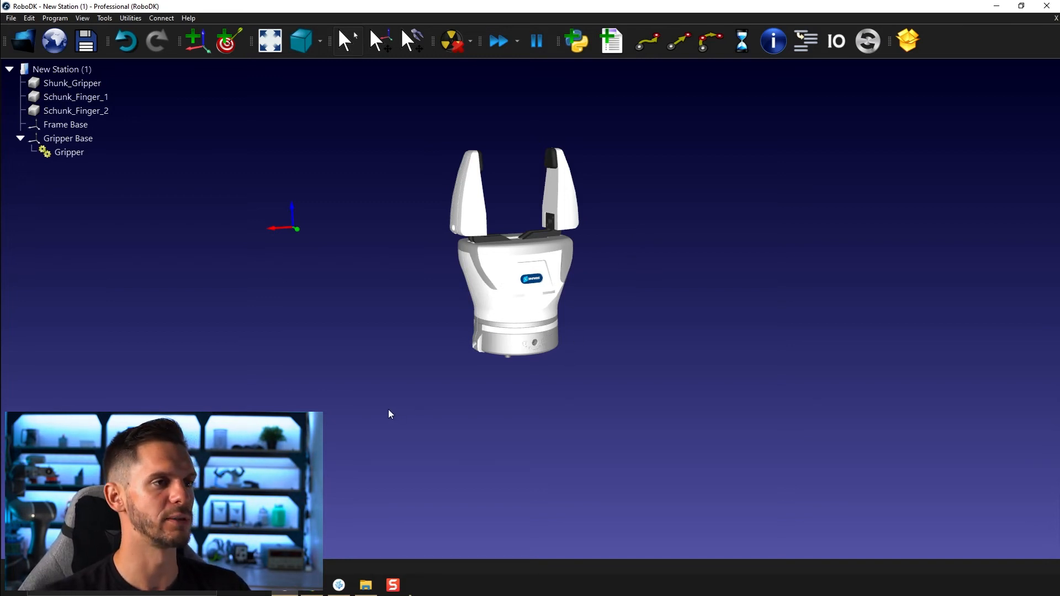
Step: Browse the online library's gripper results down to the Schunk PGN-plus entries
double_click(68, 152)
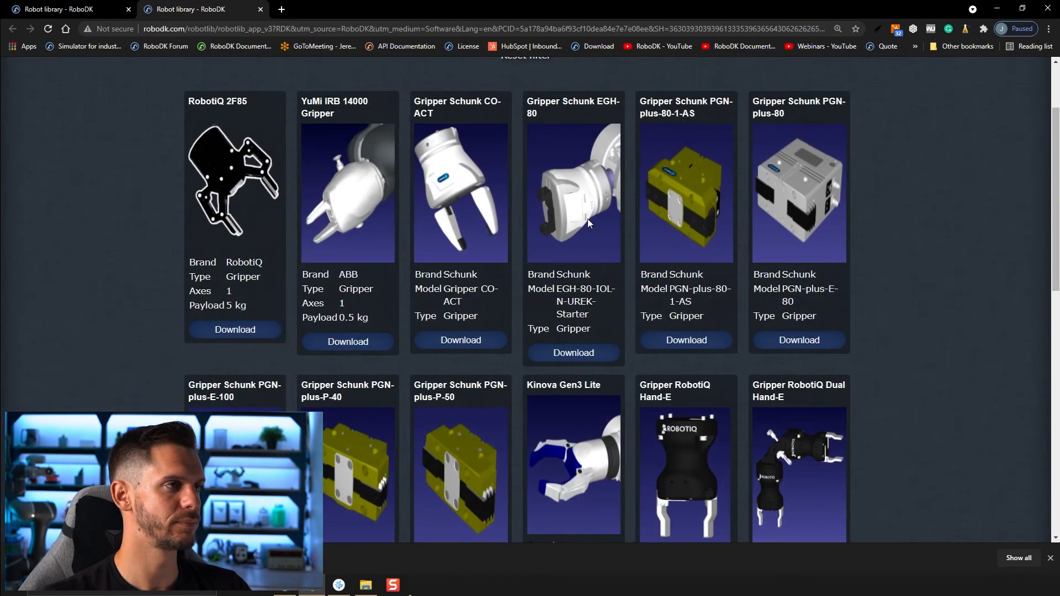
mouse_move(685, 97)
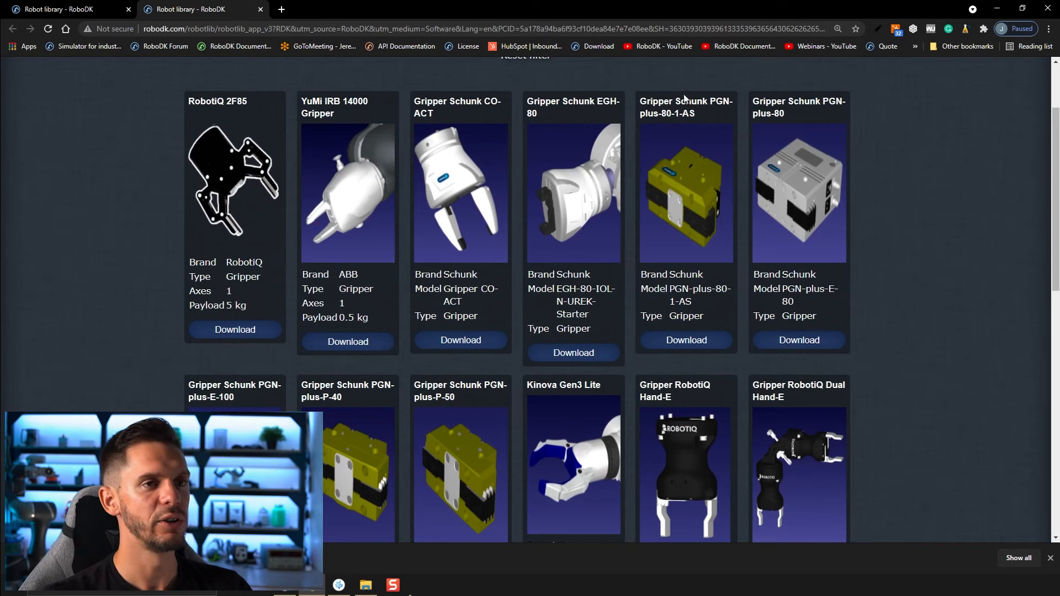
scroll("down", 3)
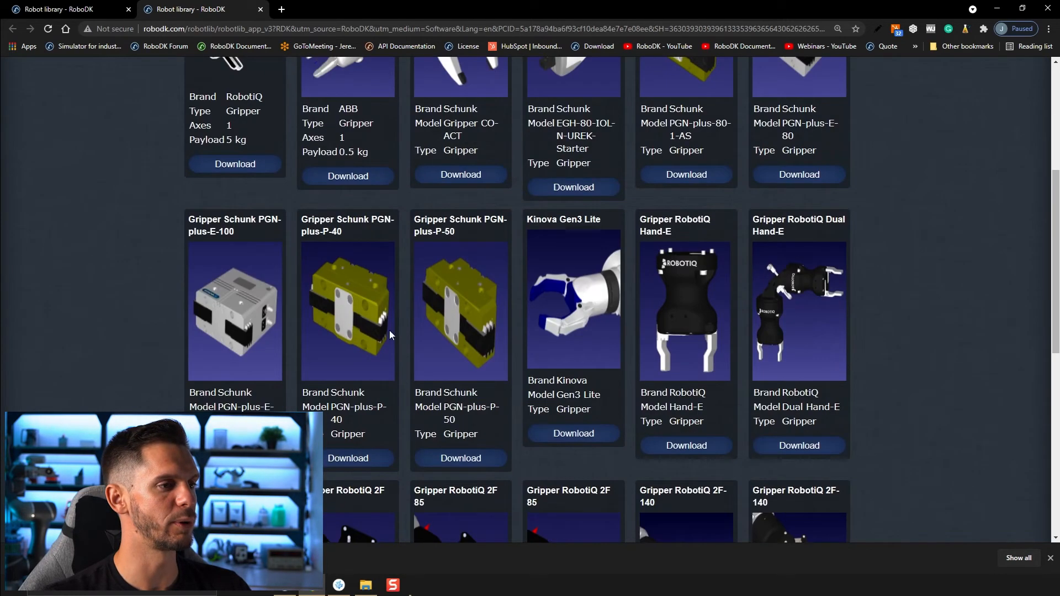
scroll("down", 3)
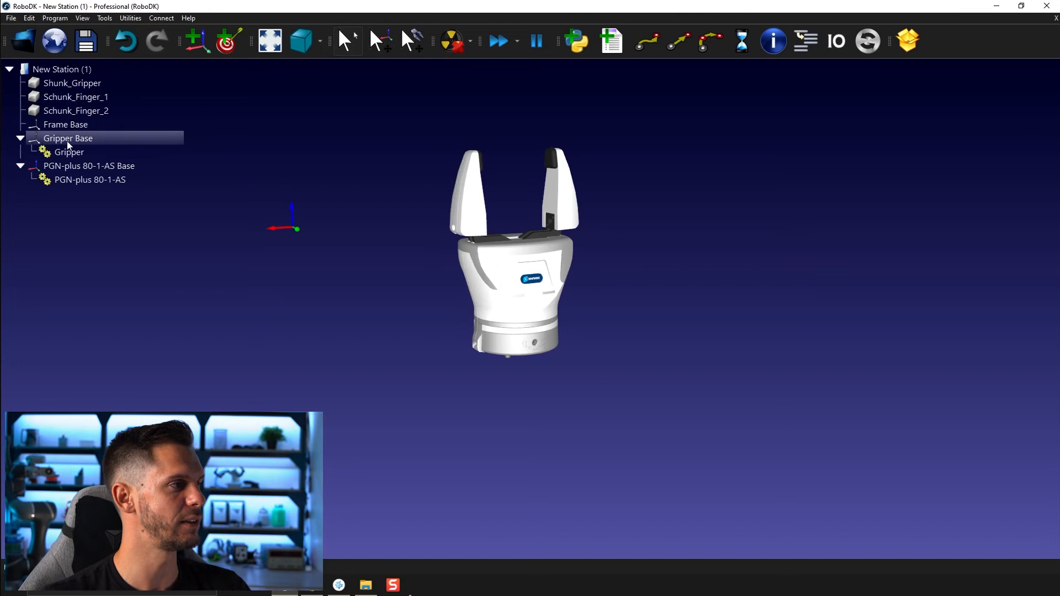
Step: Reframe the view on the PGN-plus 80-1-AS gripper from the station tree
right_click(90, 179)
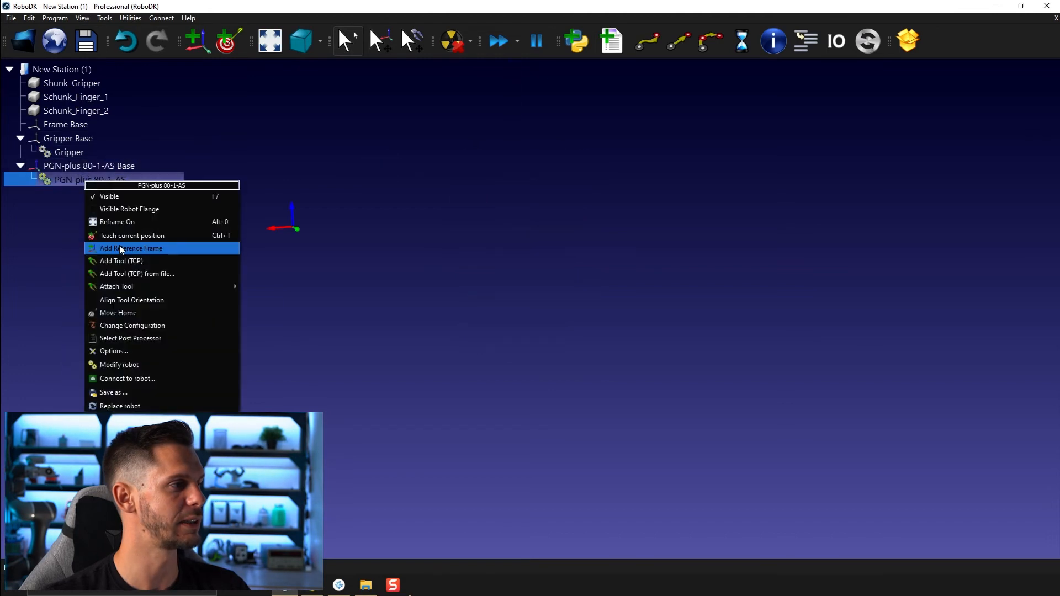
left_click(131, 249)
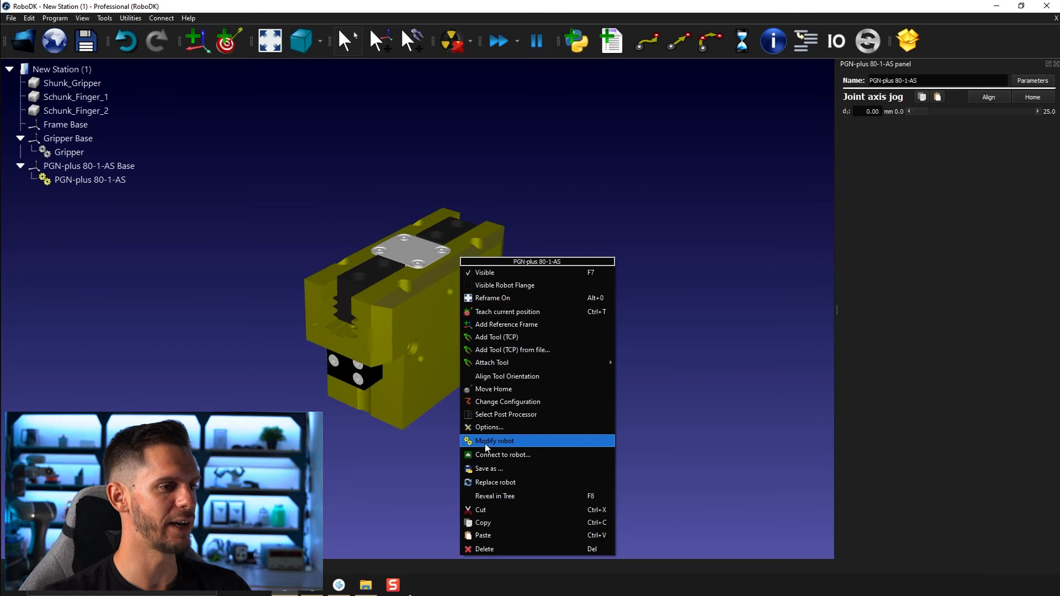
Step: Modify the PGN-plus 80-1-AS mechanism and bring up options on its base part
left_click(495, 441)
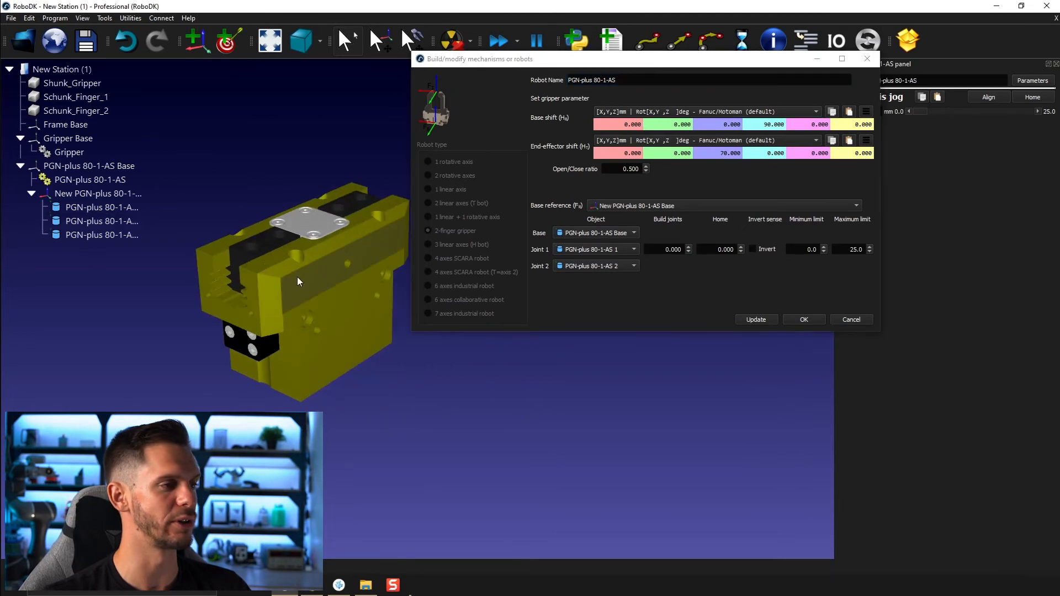
left_click(102, 206)
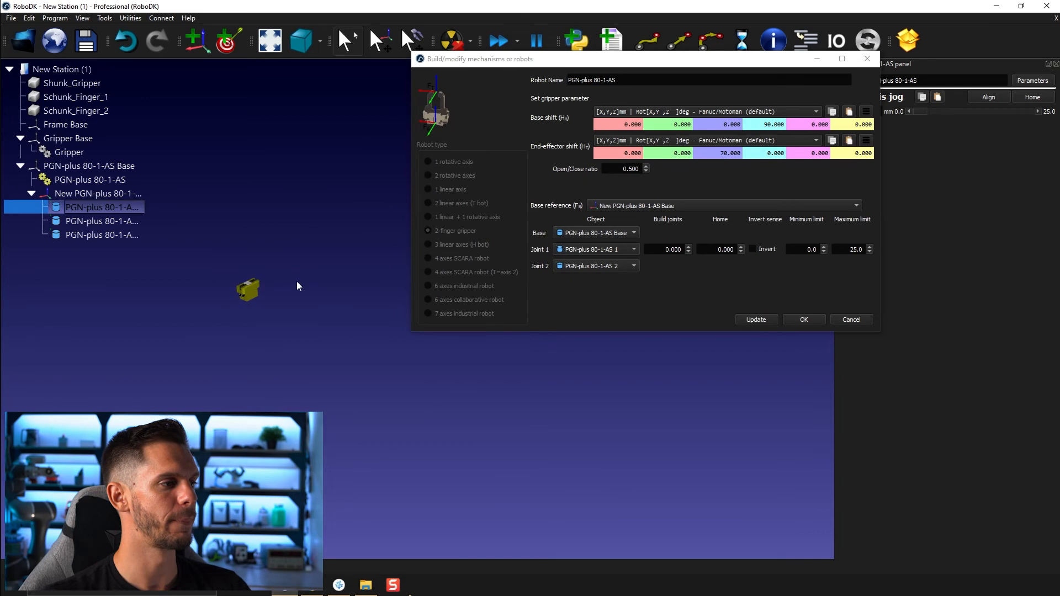
right_click(102, 207)
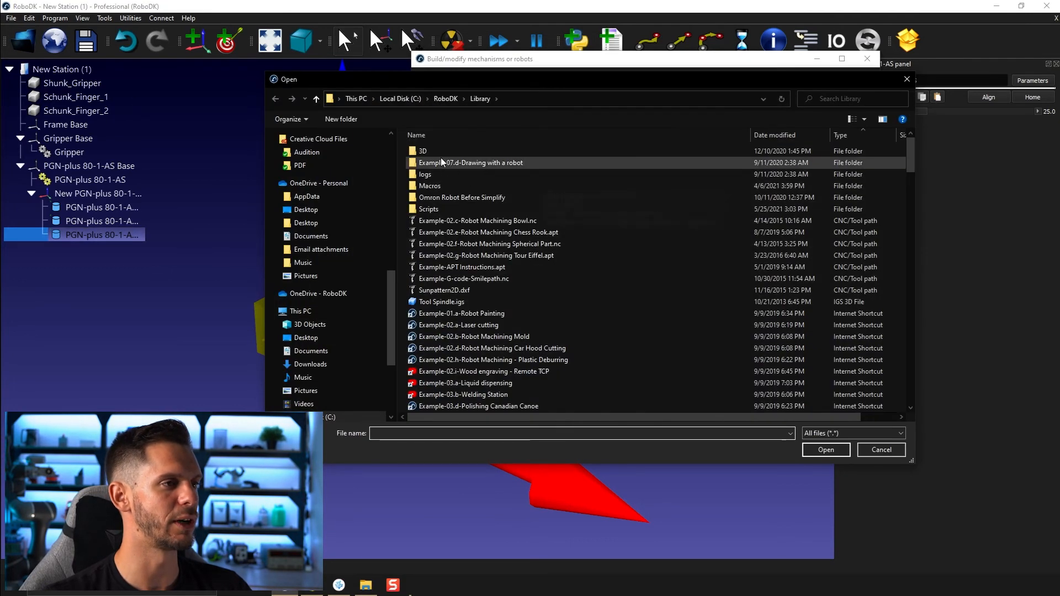
Step: Load Cylinder 50x150 from the 3D/Shape library and select it in the station
double_click(423, 150)
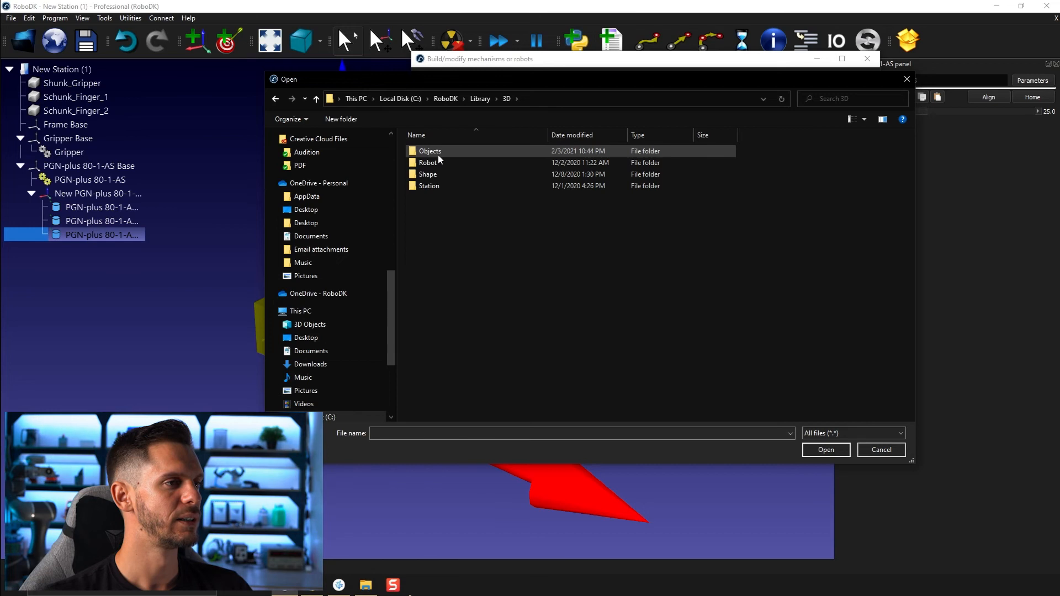
double_click(427, 173)
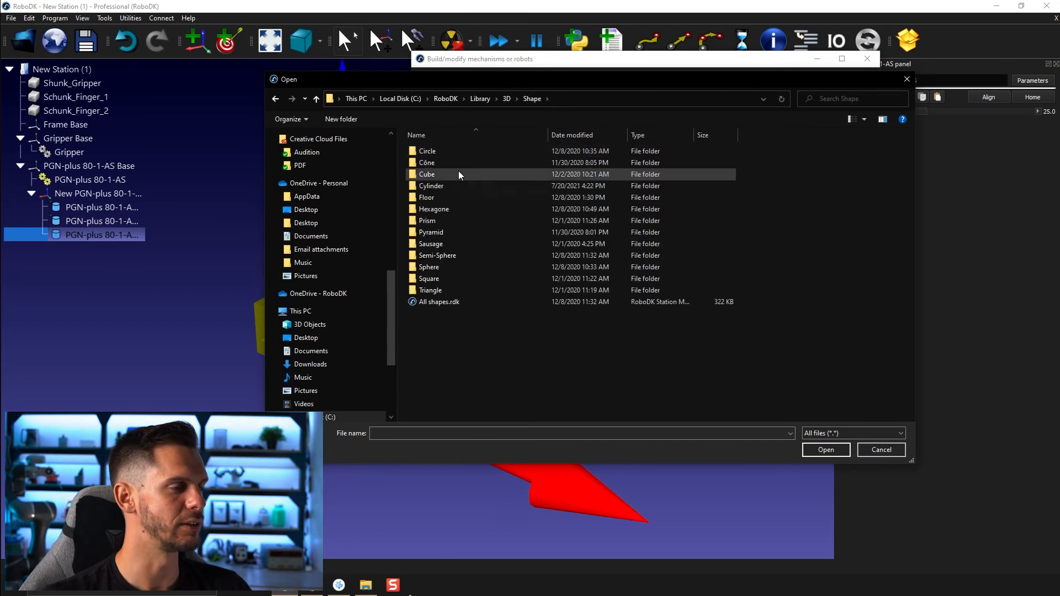
double_click(432, 185)
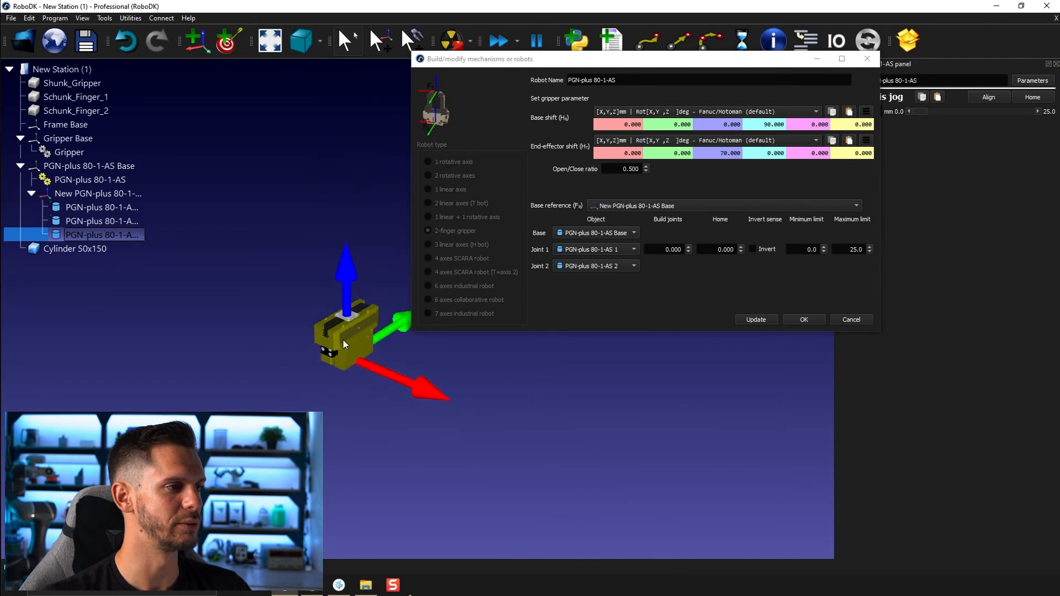
left_click(101, 207)
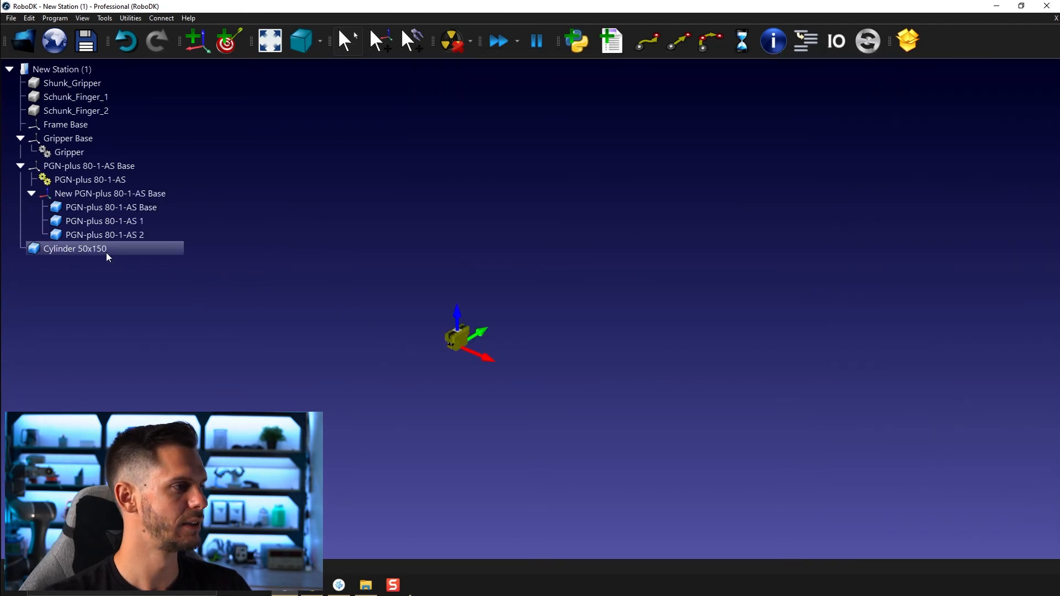
right_click(74, 249)
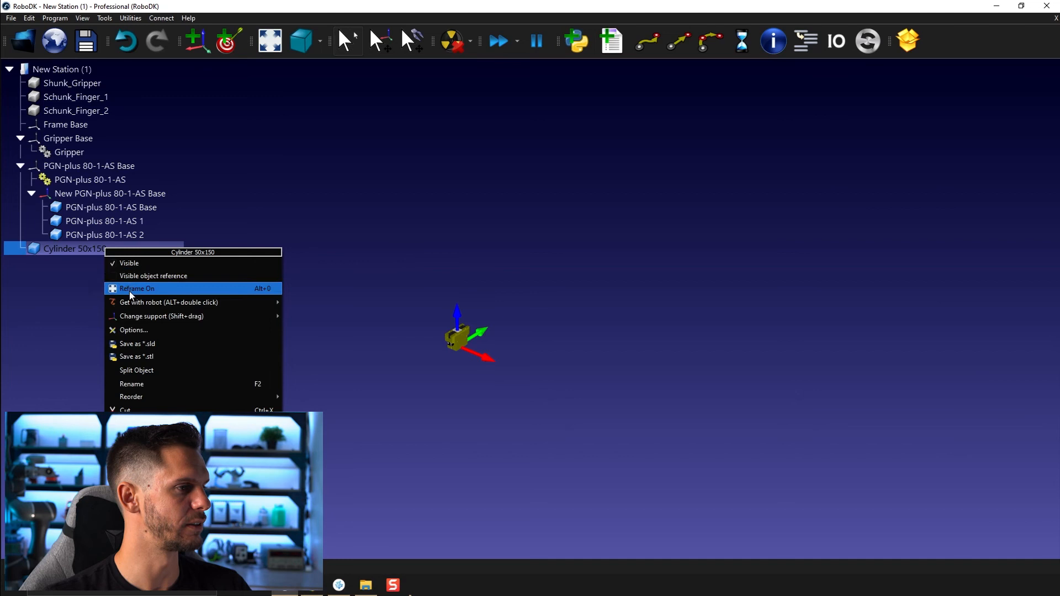
left_click(136, 288)
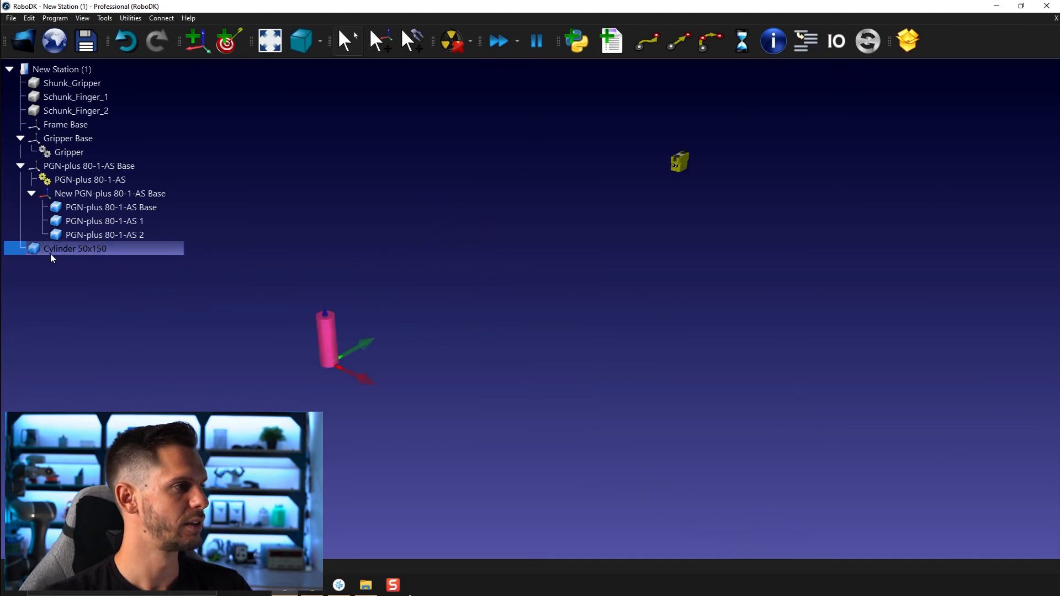
Step: Scale the cylinder down via Apply Scale and attach it under the New PGN-plus base
right_click(75, 249)
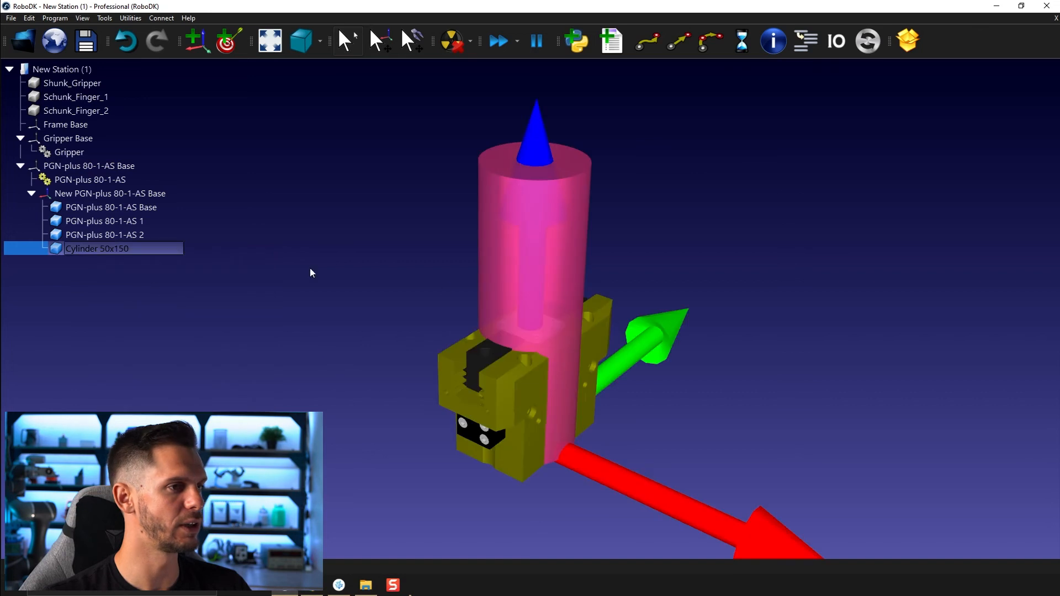
double_click(97, 249)
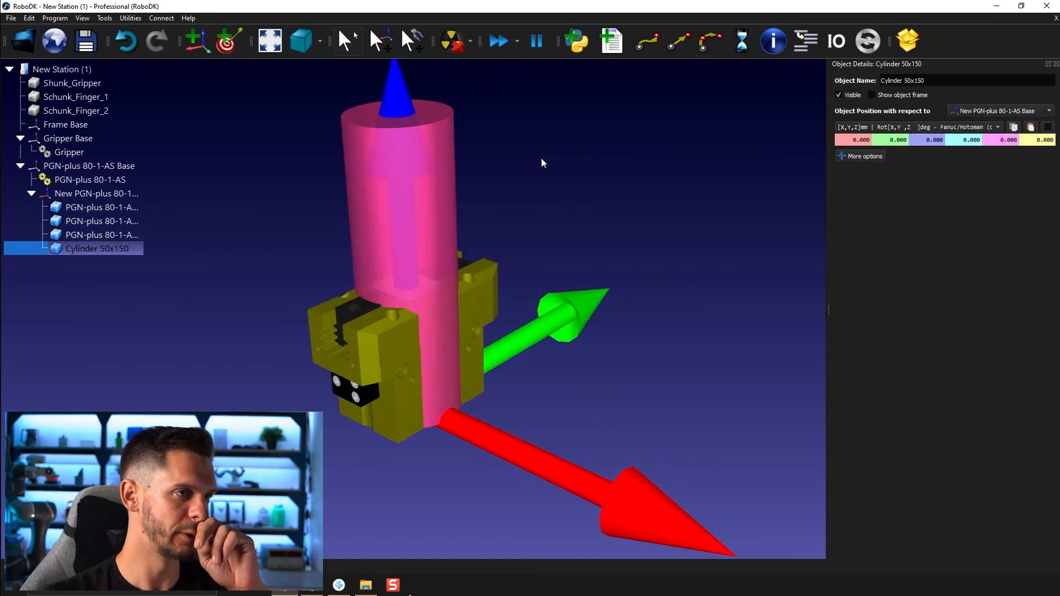
left_click(855, 171)
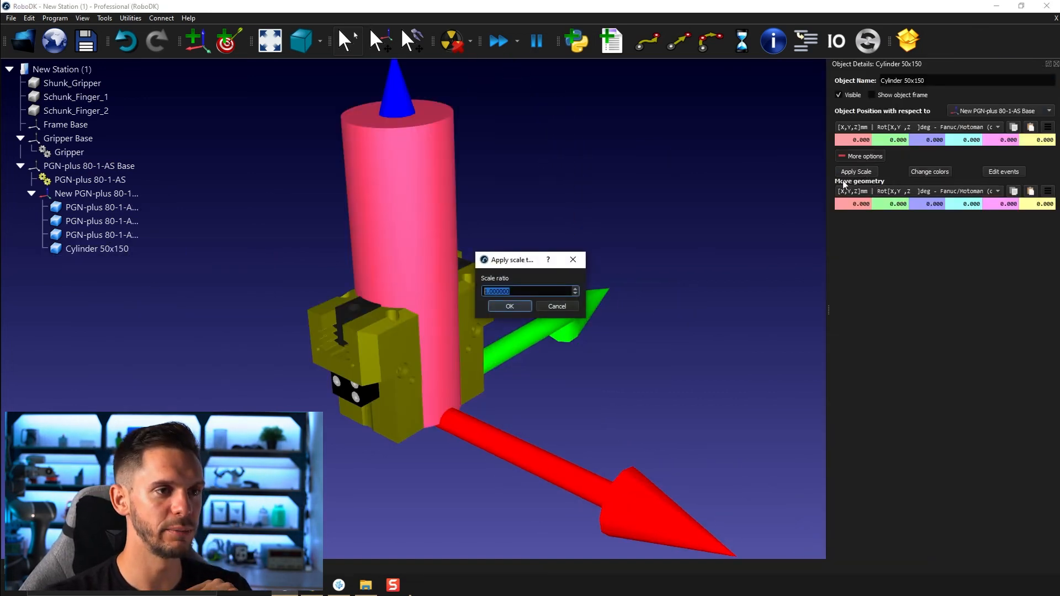
type("0")
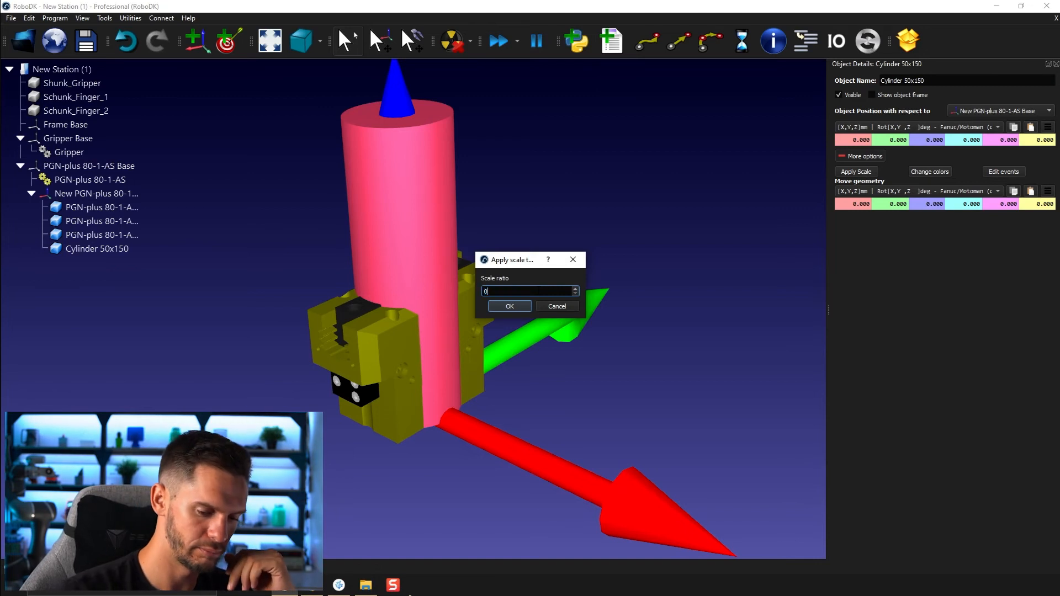
left_click(508, 306)
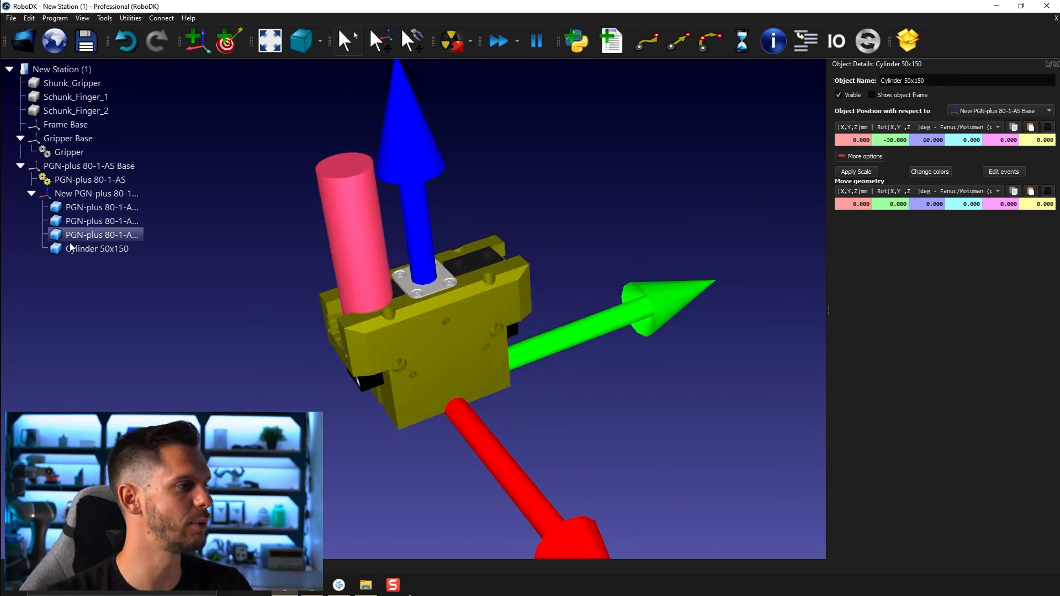
left_click(95, 193)
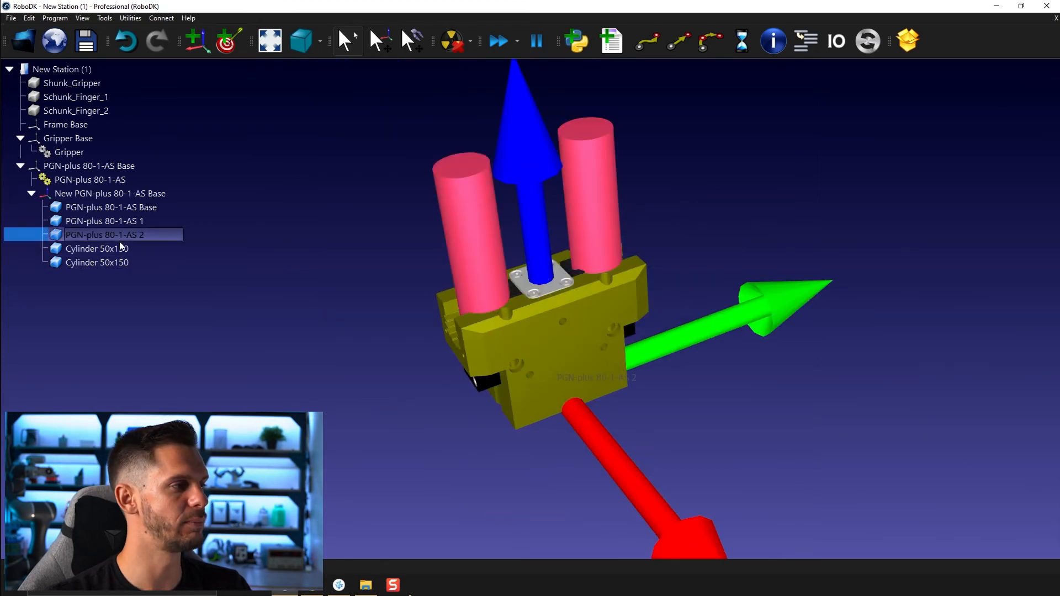
Step: Merge each pink cylinder into its finger piece
left_click(96, 249)
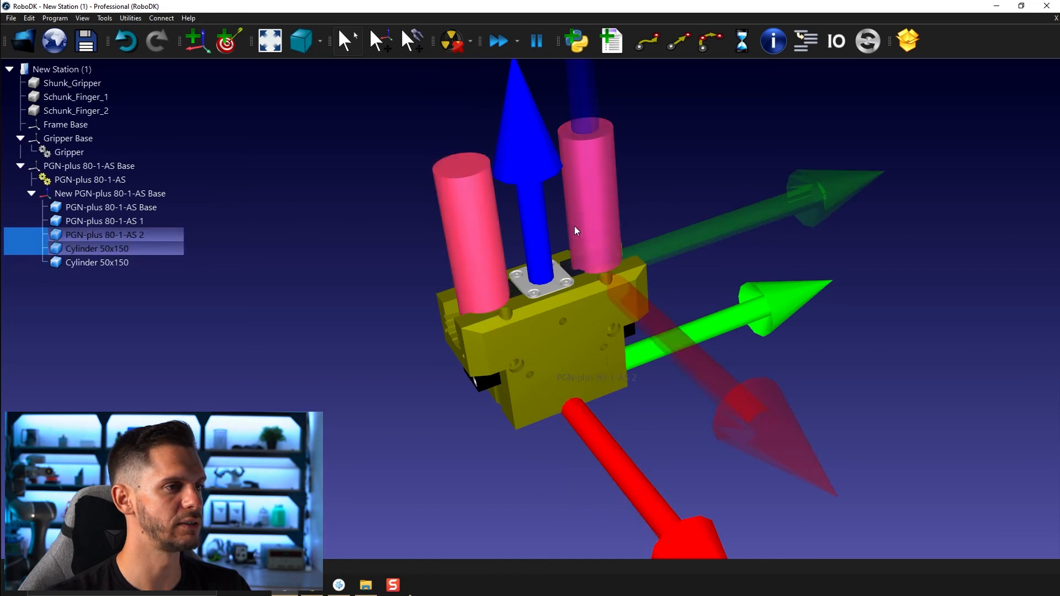
right_click(105, 234)
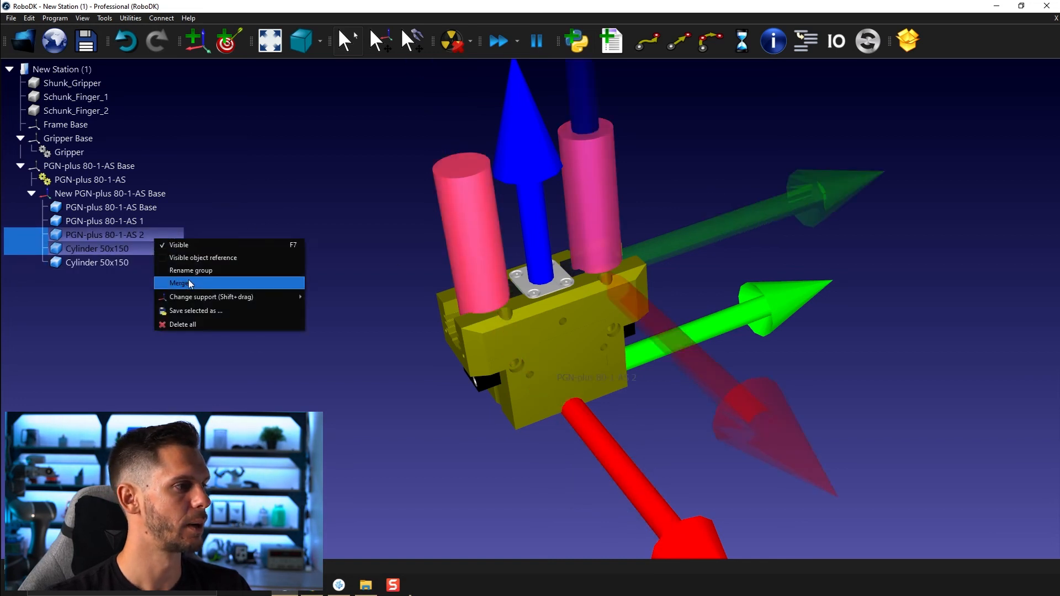
left_click(179, 283)
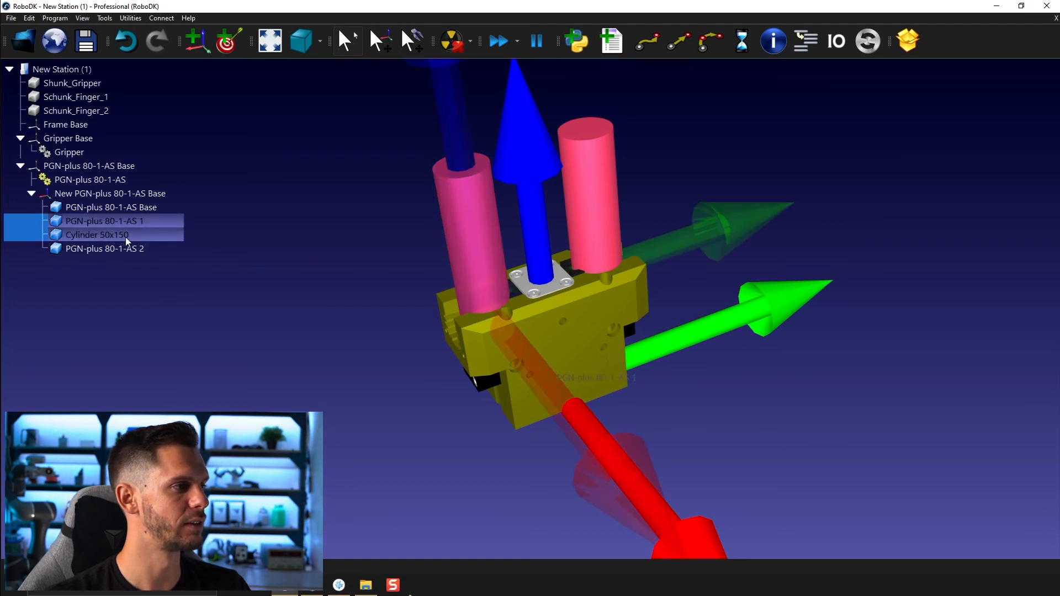
right_click(125, 234)
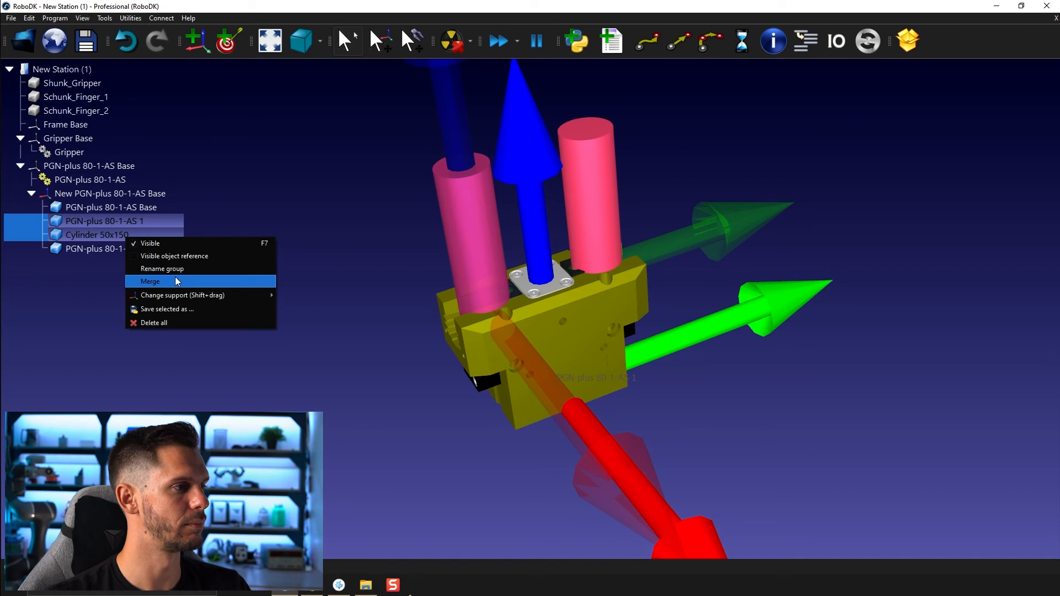
left_click(149, 281)
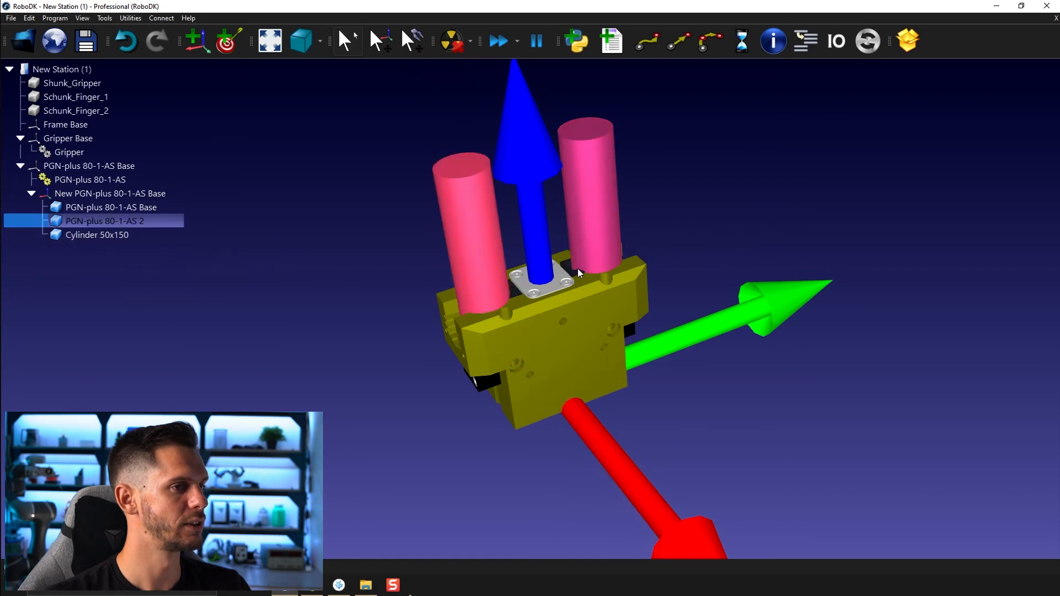
left_click(97, 234)
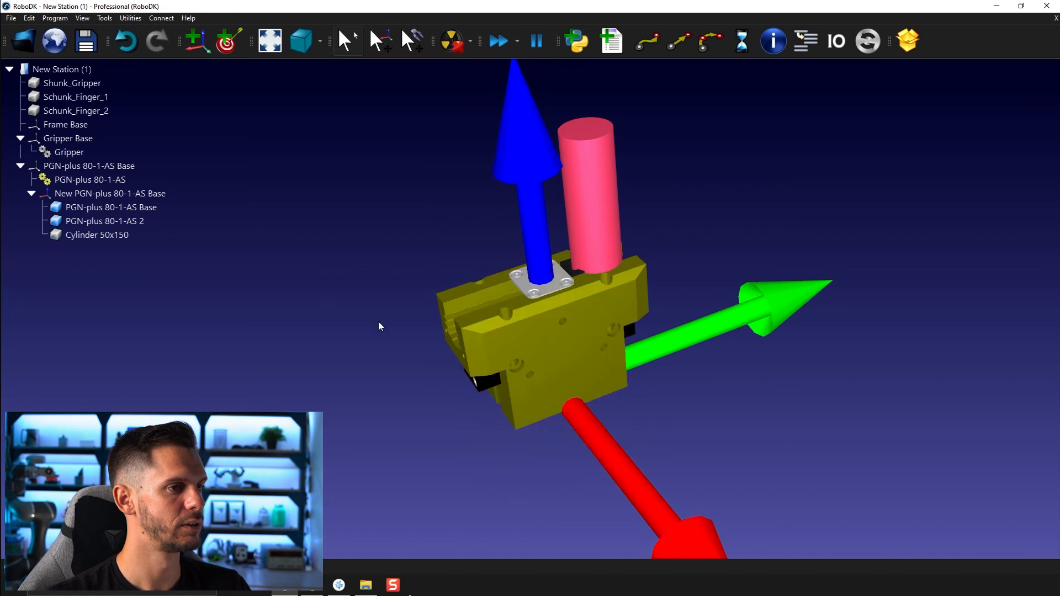
Step: Rename the gripper parts Finger 1, Finger 2 and Base
left_click(105, 221)
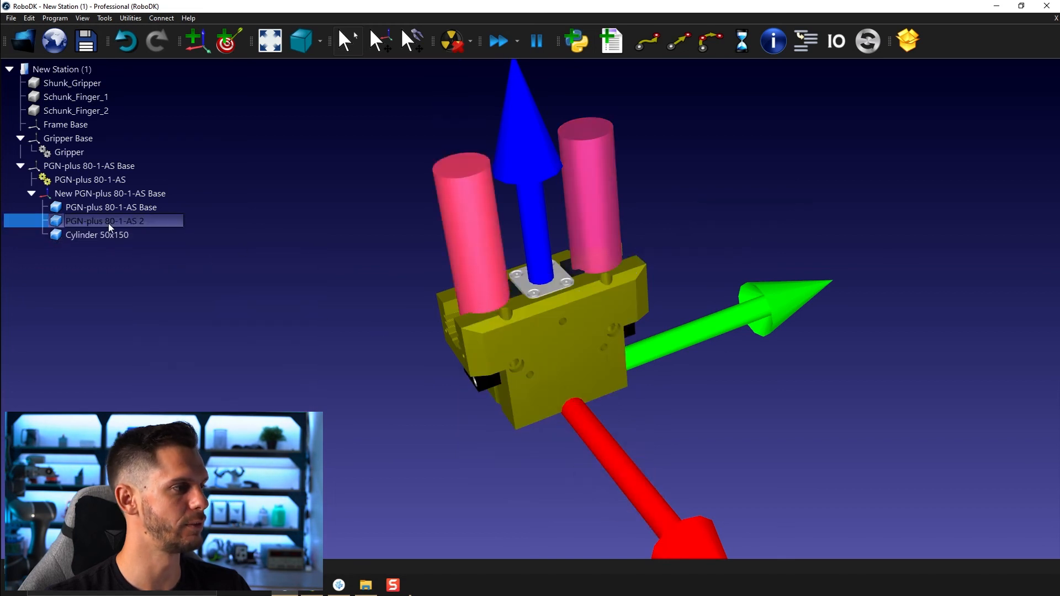
type("Finger 1")
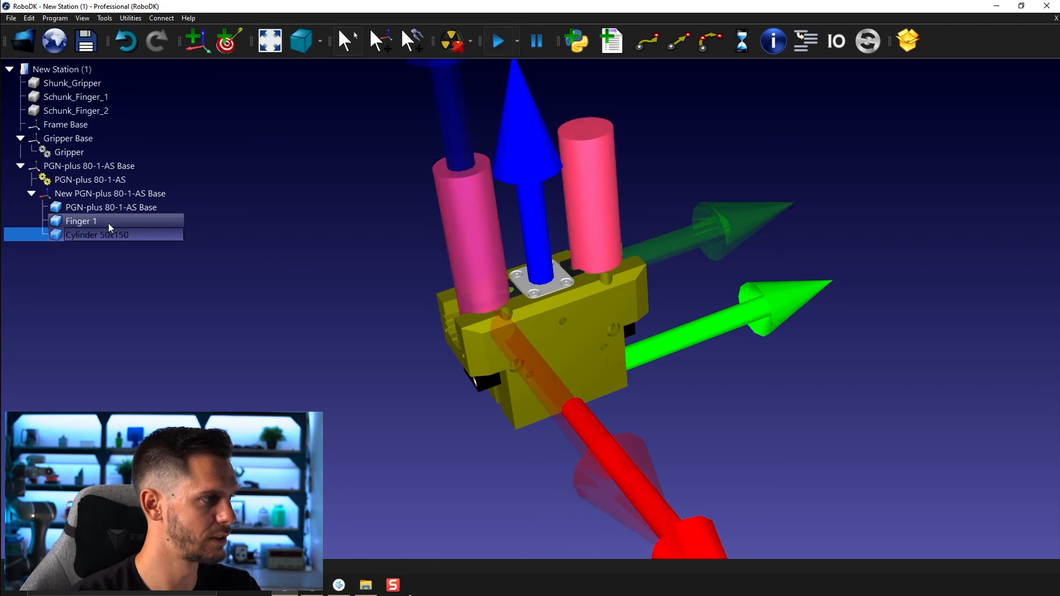
type("Finger 2")
left_click(122, 207)
type("B")
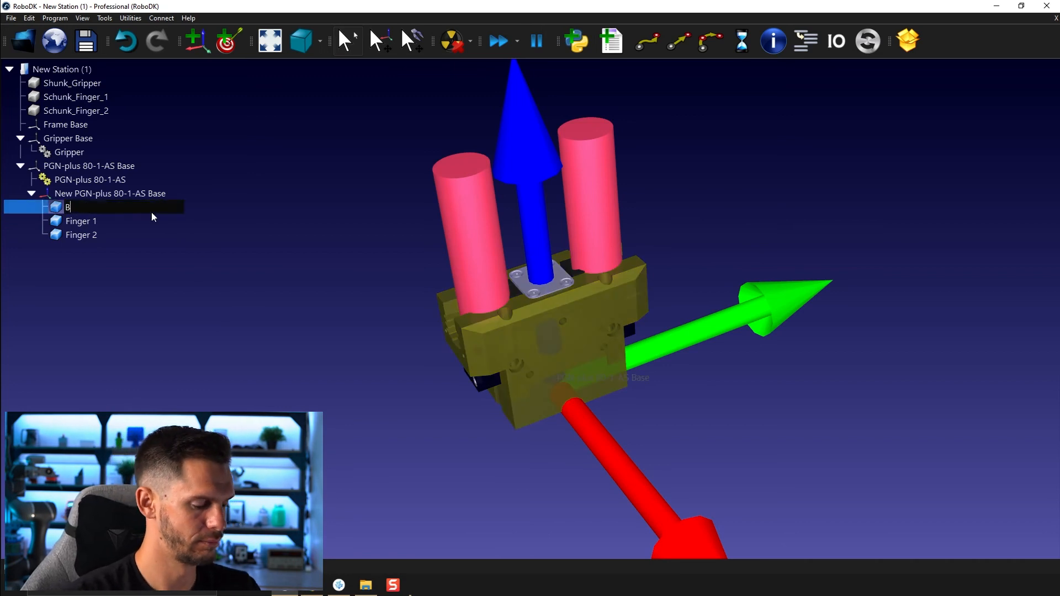
type("ase")
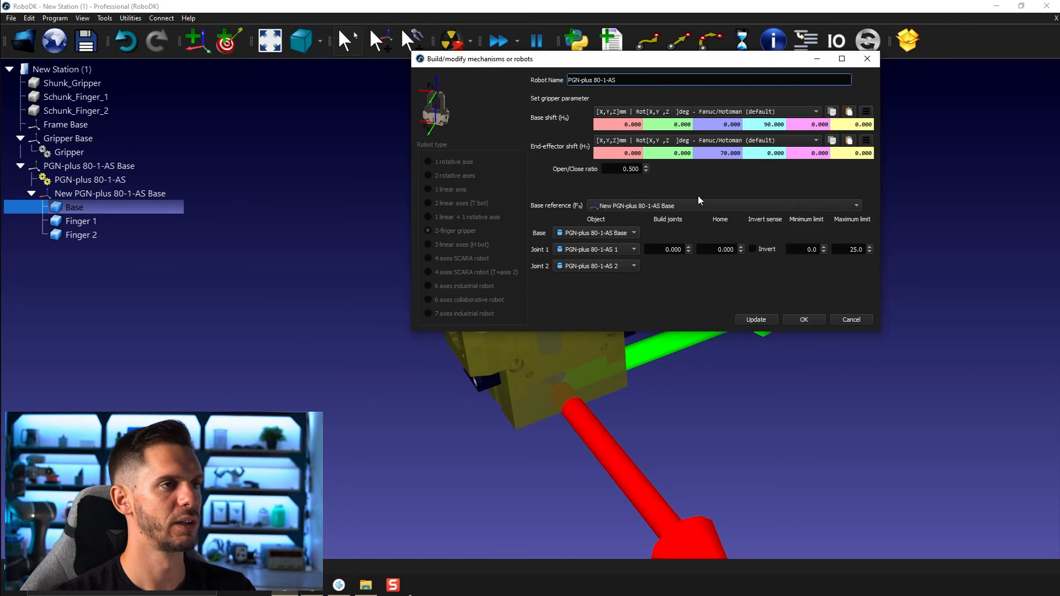
mouse_move(605, 236)
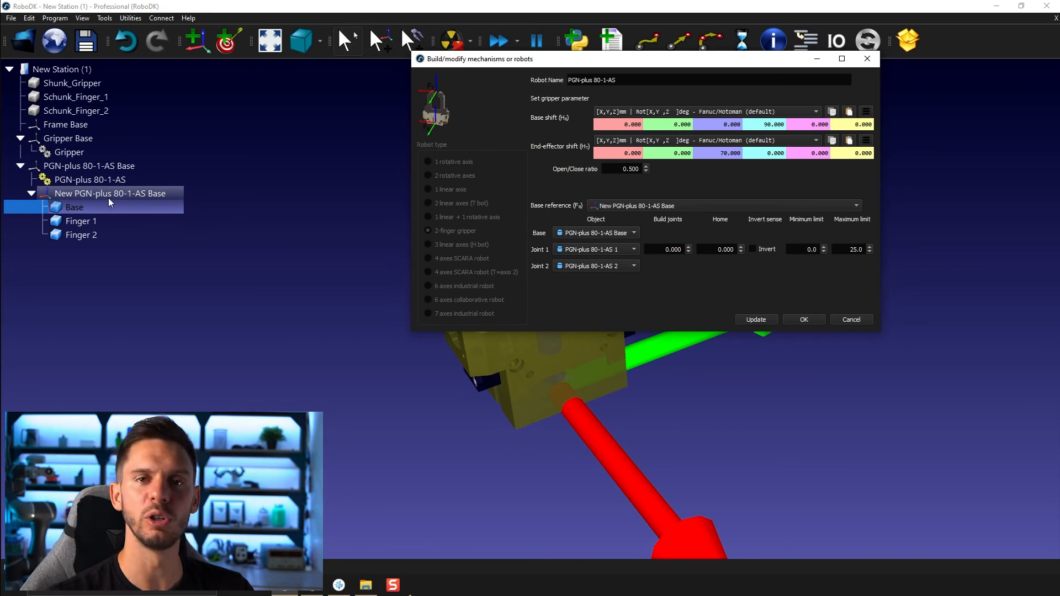
Step: Assign Finger 2 to the second joint, tick Invert, and apply the mechanism changes
left_click(631, 233)
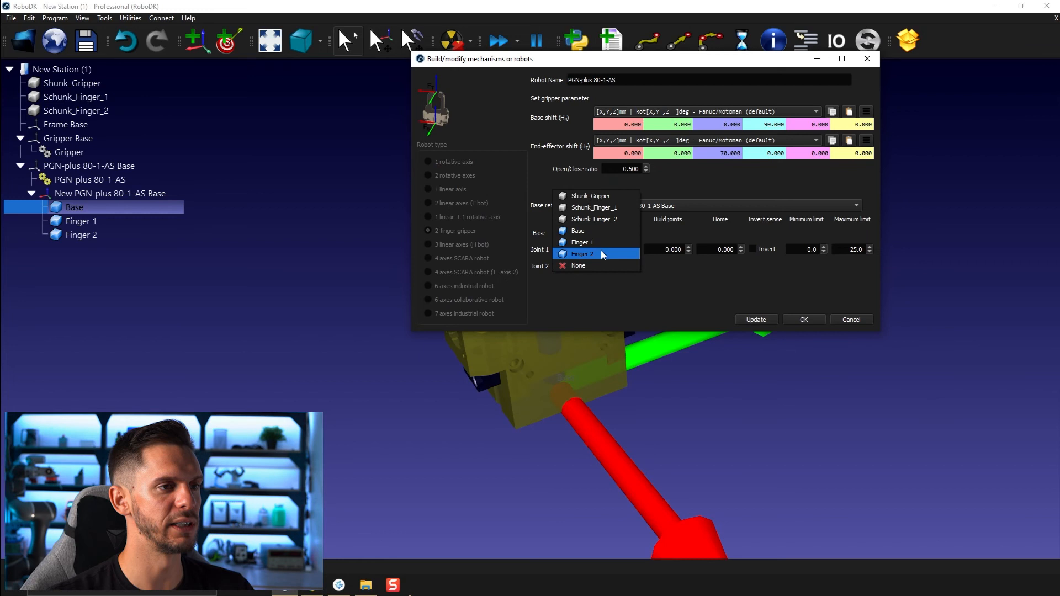
left_click(582, 254)
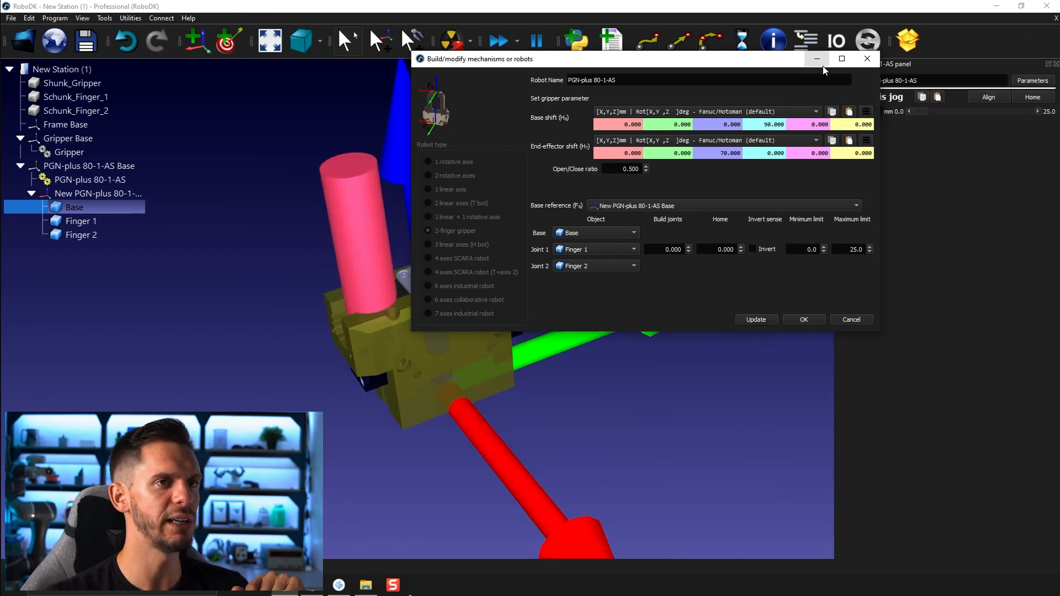
right_click(98, 179)
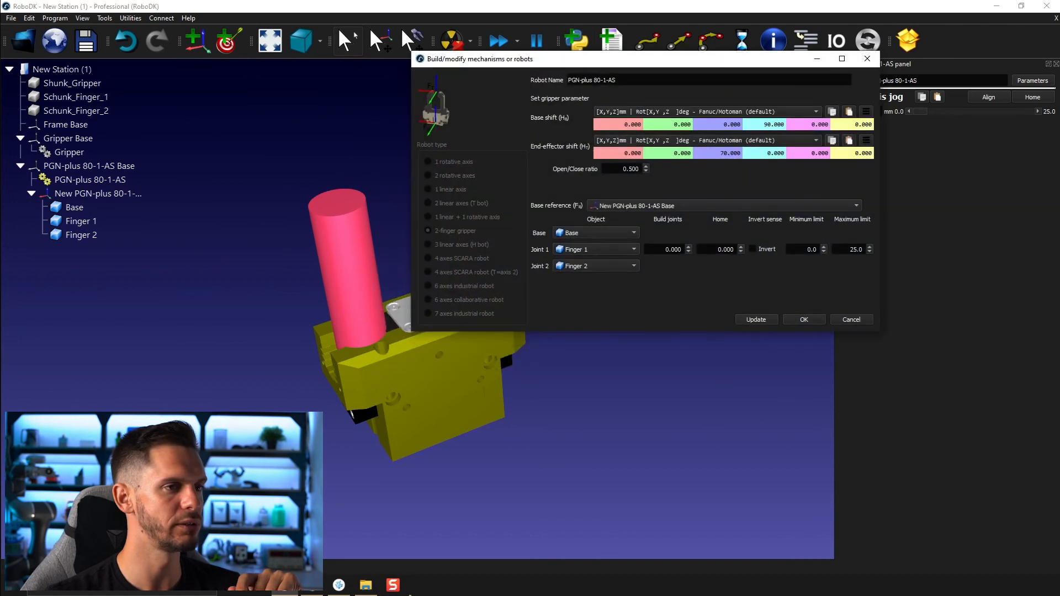
mouse_move(778, 262)
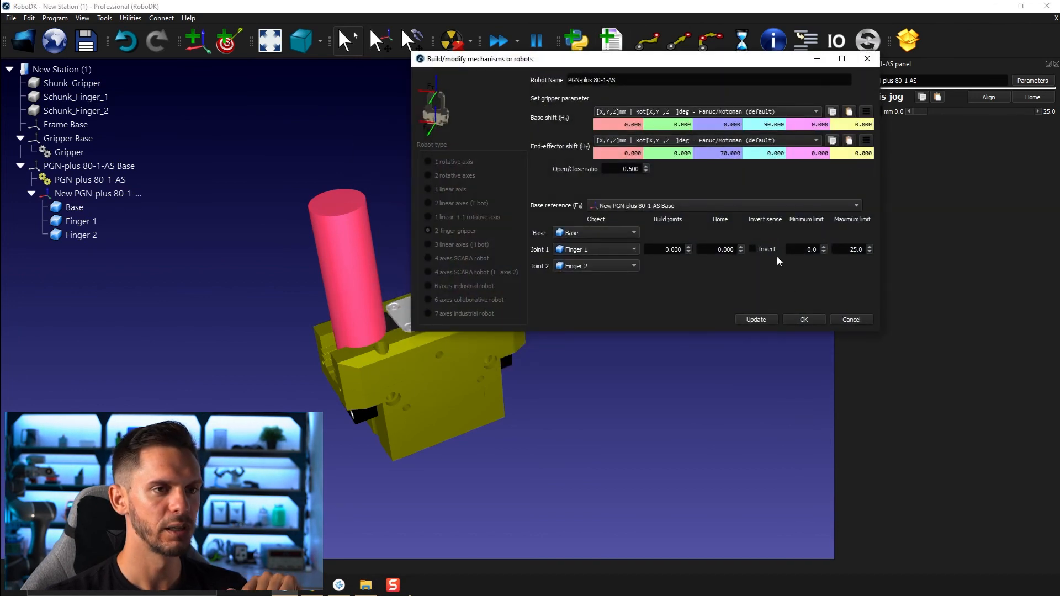
left_click(753, 248)
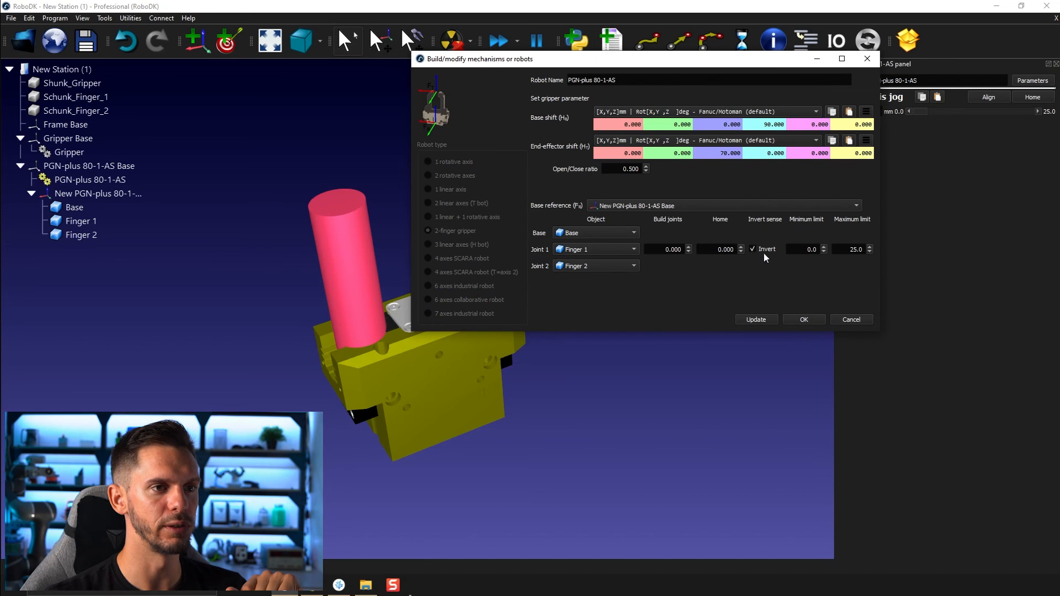
mouse_move(803, 322)
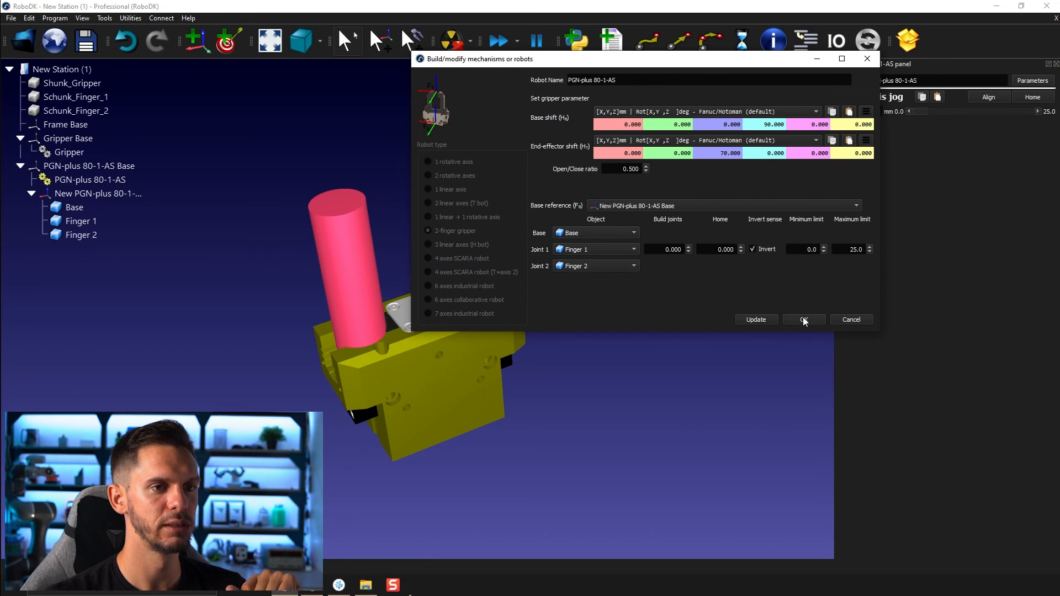
left_click(803, 319)
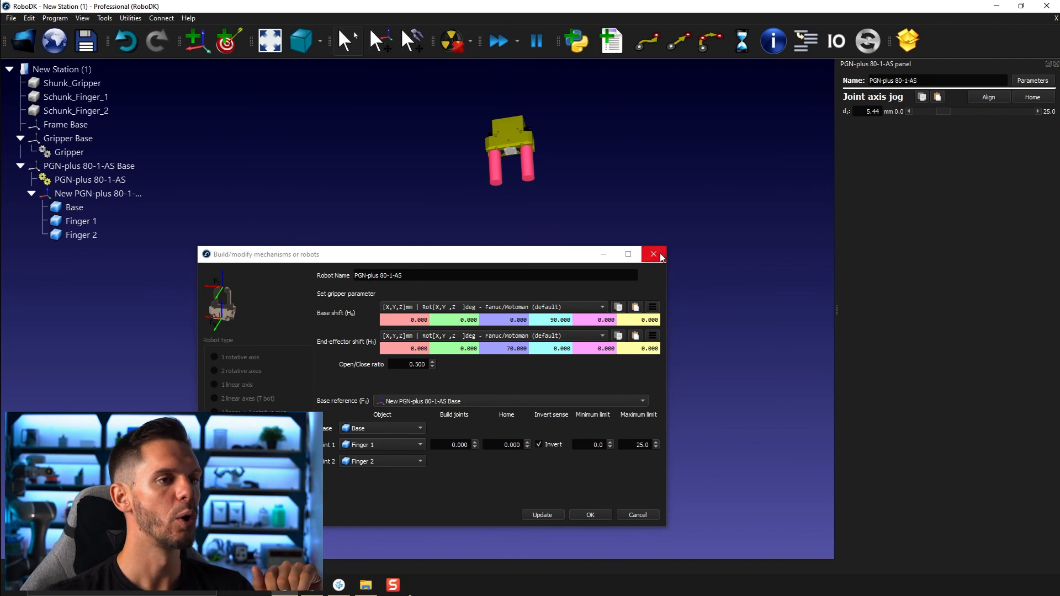
Step: Close the Build/modify mechanisms window, leaving the pink fingers partly open
left_click(652, 254)
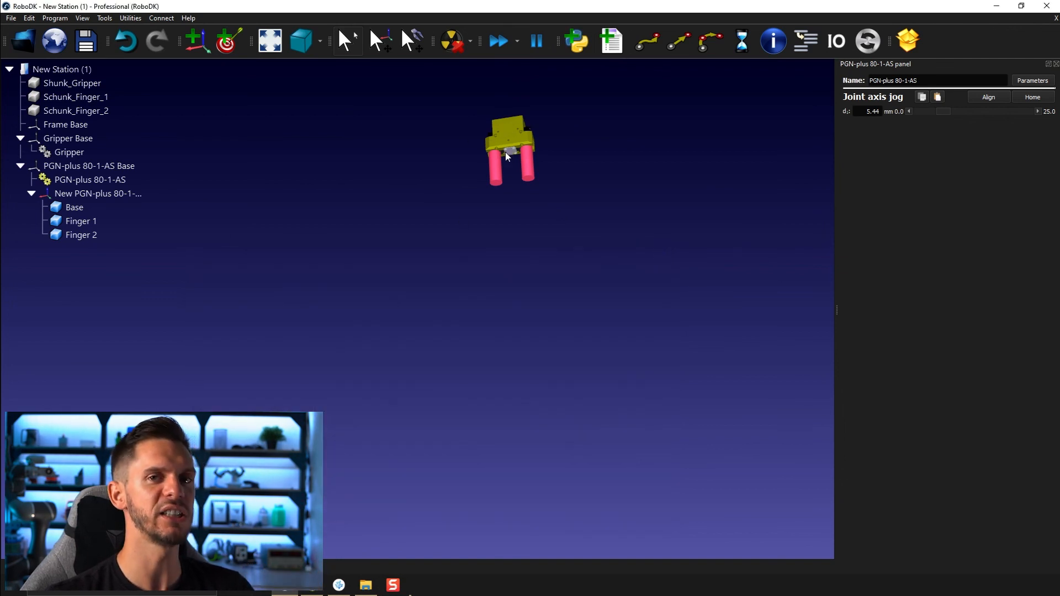
mouse_move(506, 161)
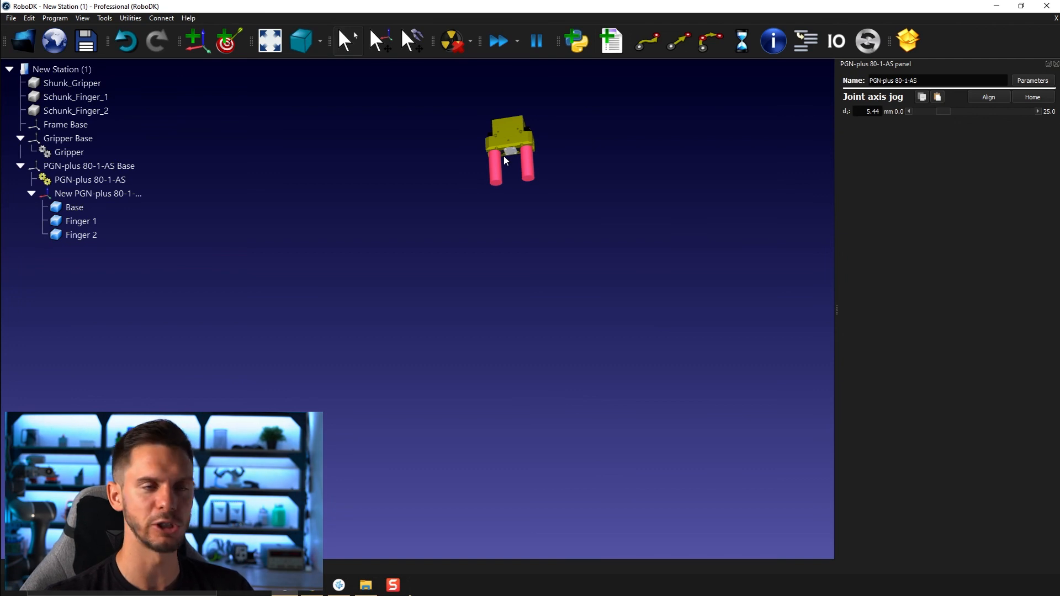